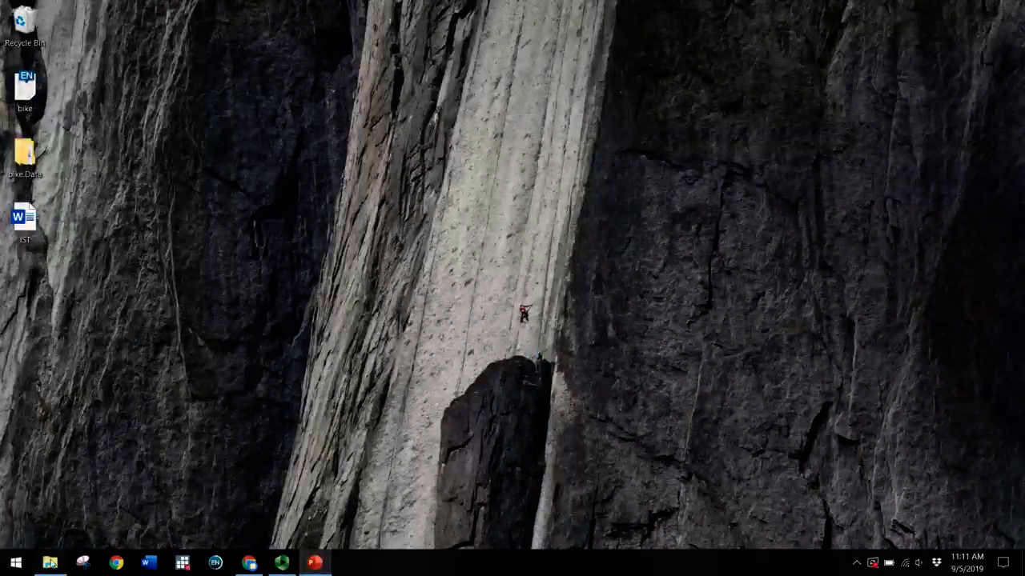
# Step: Load GSS2016.dta from the TextbookData folder into Stata
pyautogui.click(49, 563)
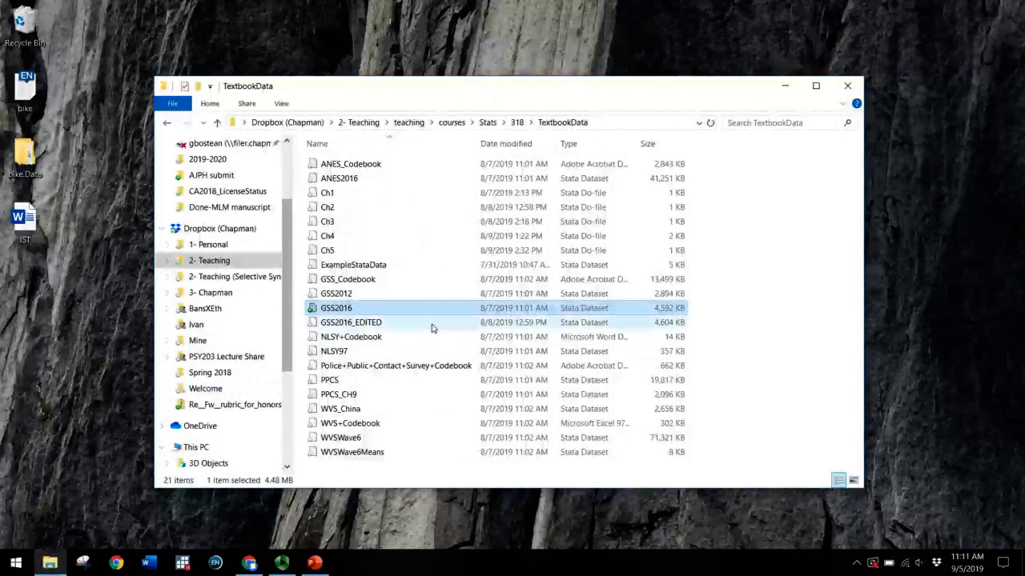
pyautogui.moveTo(336, 308)
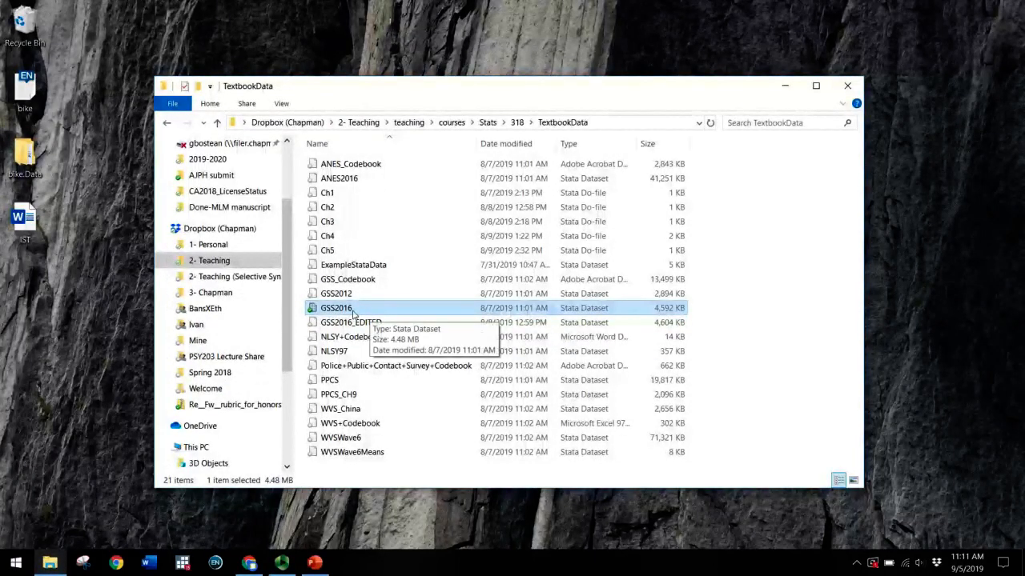
pyautogui.doubleClick(336, 307)
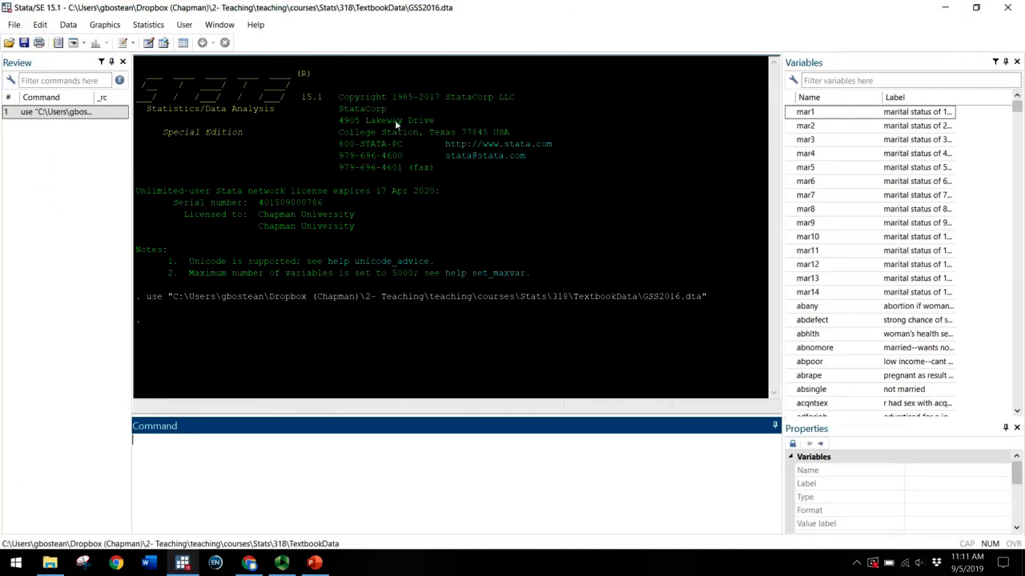
pyautogui.moveTo(178, 305)
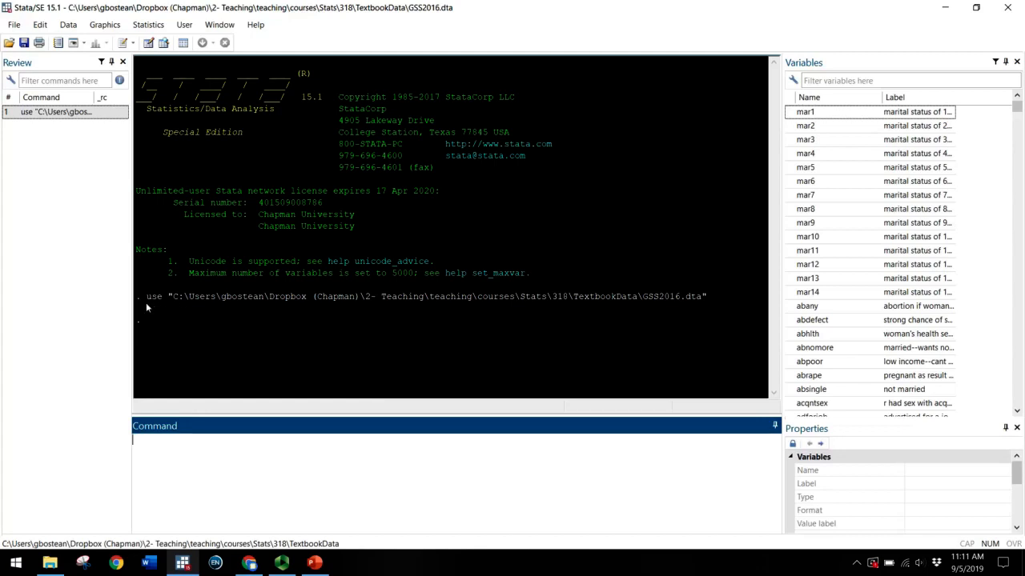
pyautogui.moveTo(231, 301)
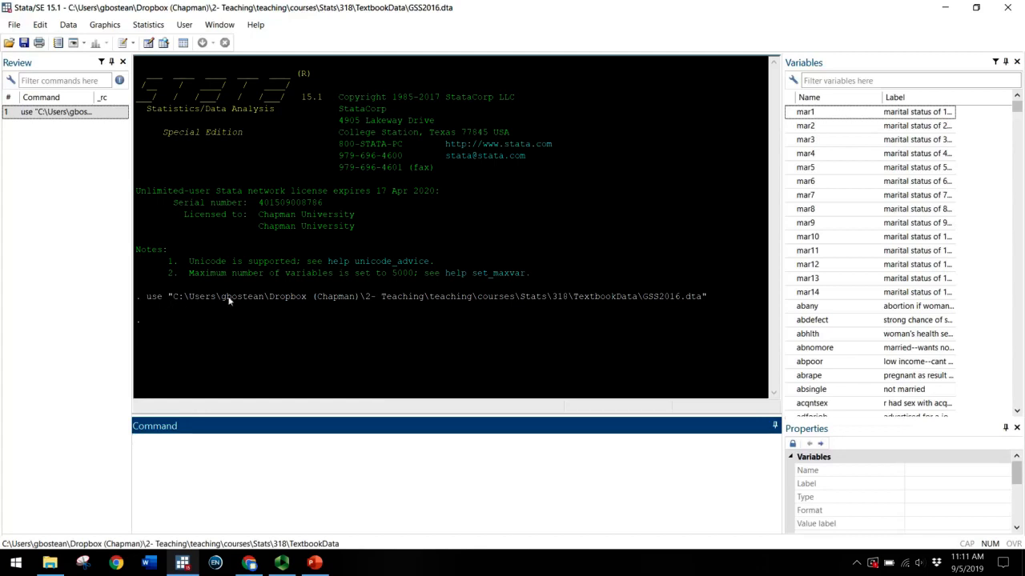
pyautogui.moveTo(709, 291)
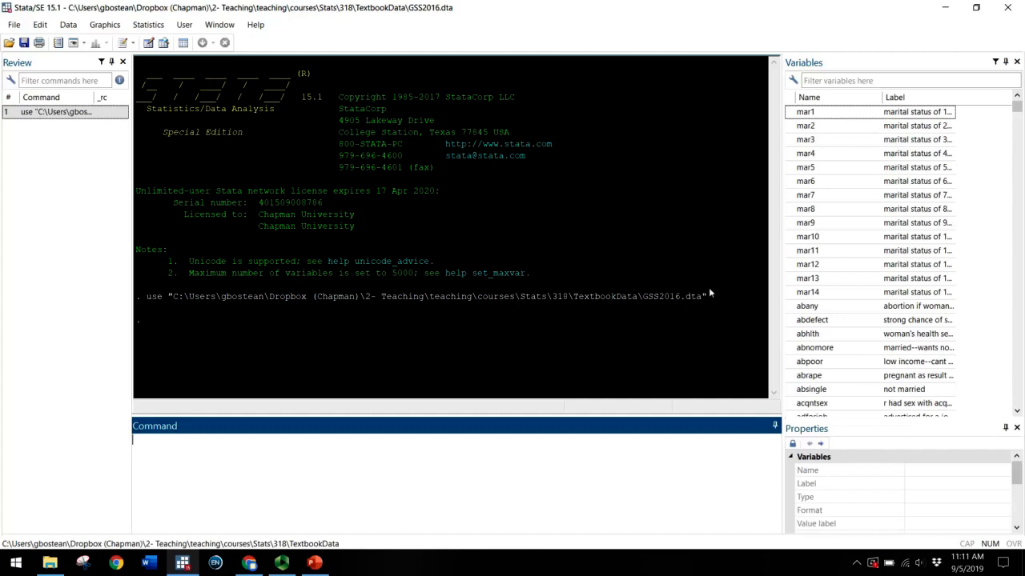
pyautogui.moveTo(707, 293)
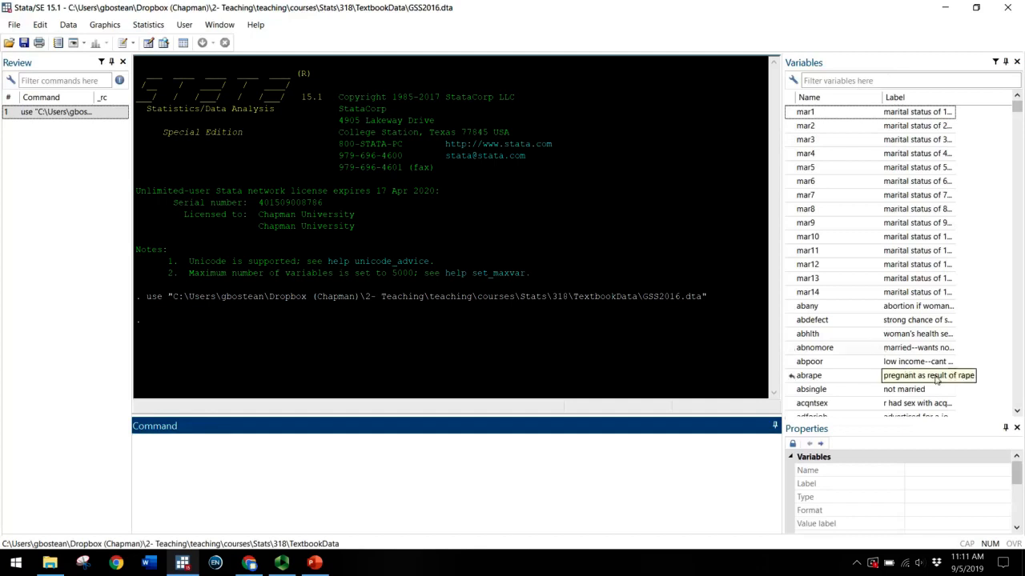
pyautogui.click(493, 480)
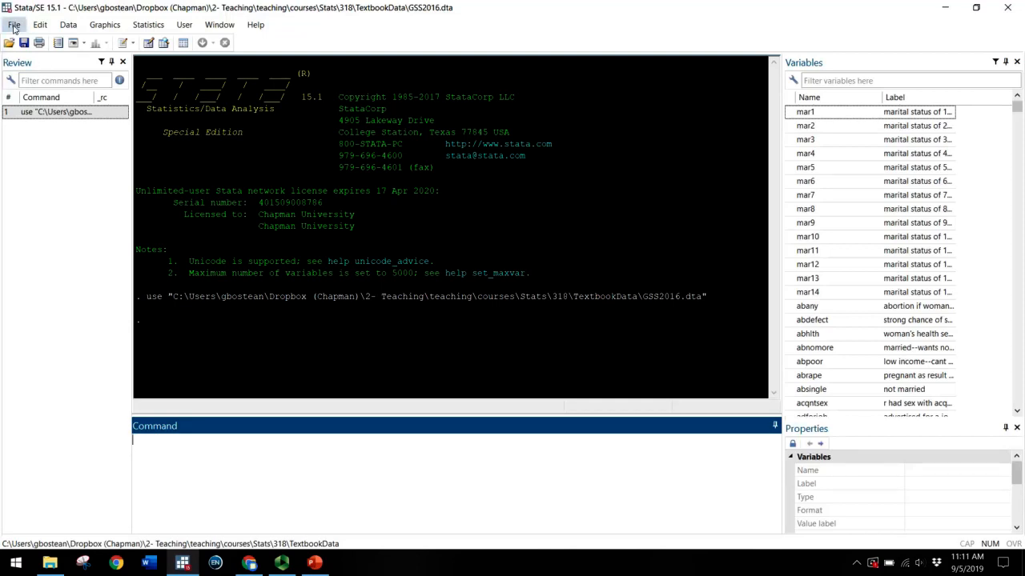
# Step: Start a new session log via File > Log > Begin
pyautogui.click(13, 24)
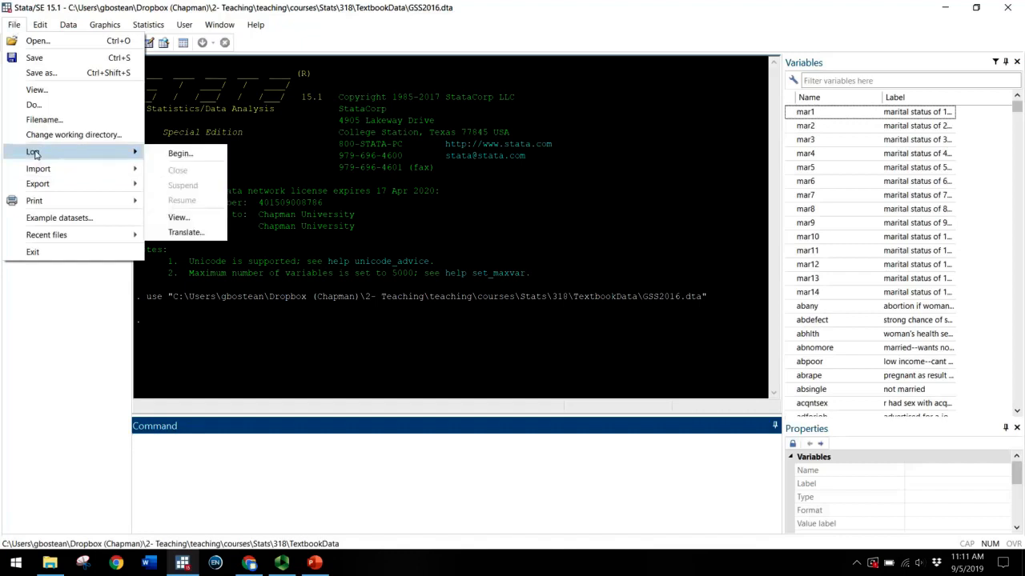
pyautogui.moveTo(180, 154)
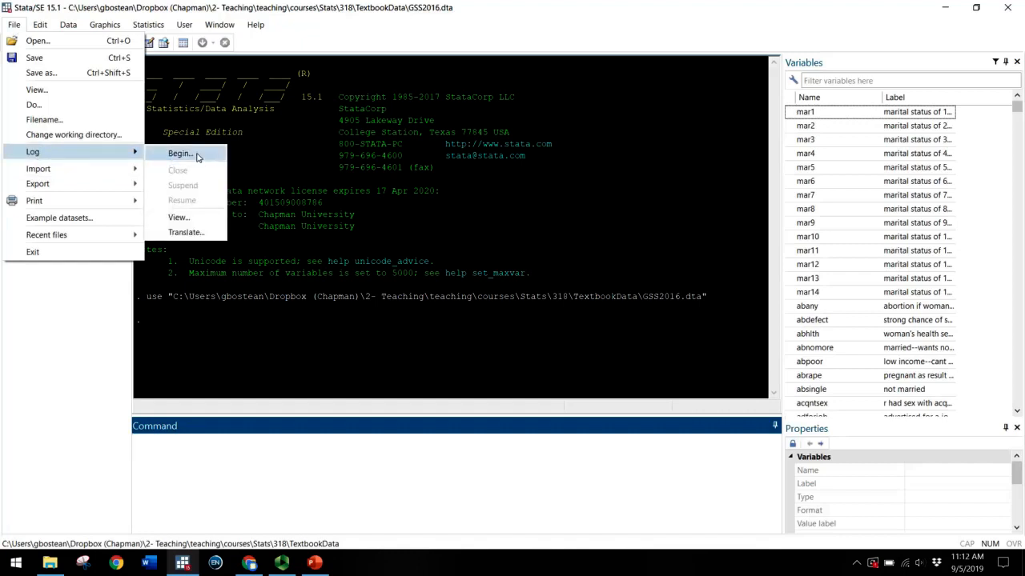
pyautogui.click(179, 153)
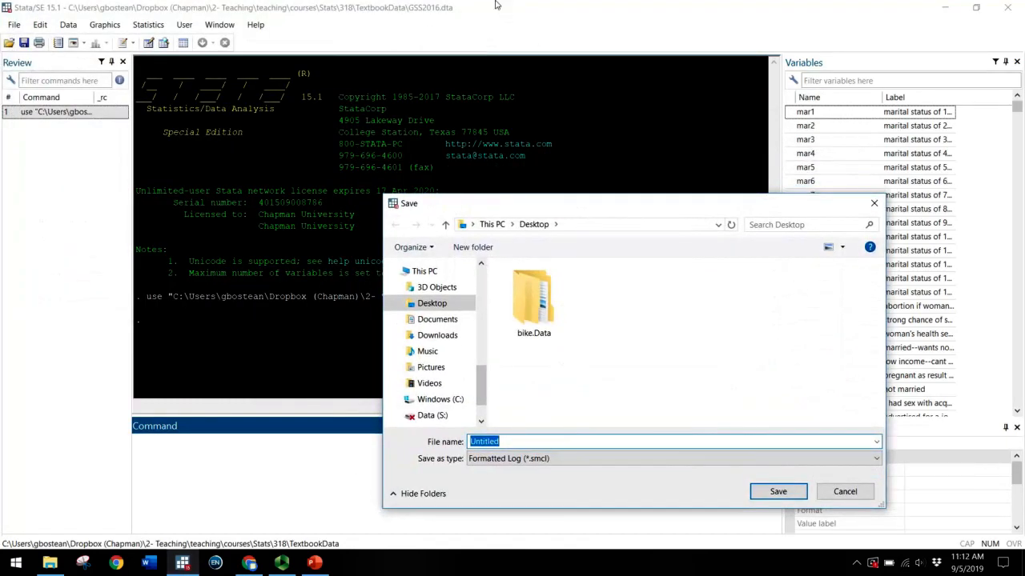
pyautogui.moveTo(339, 32)
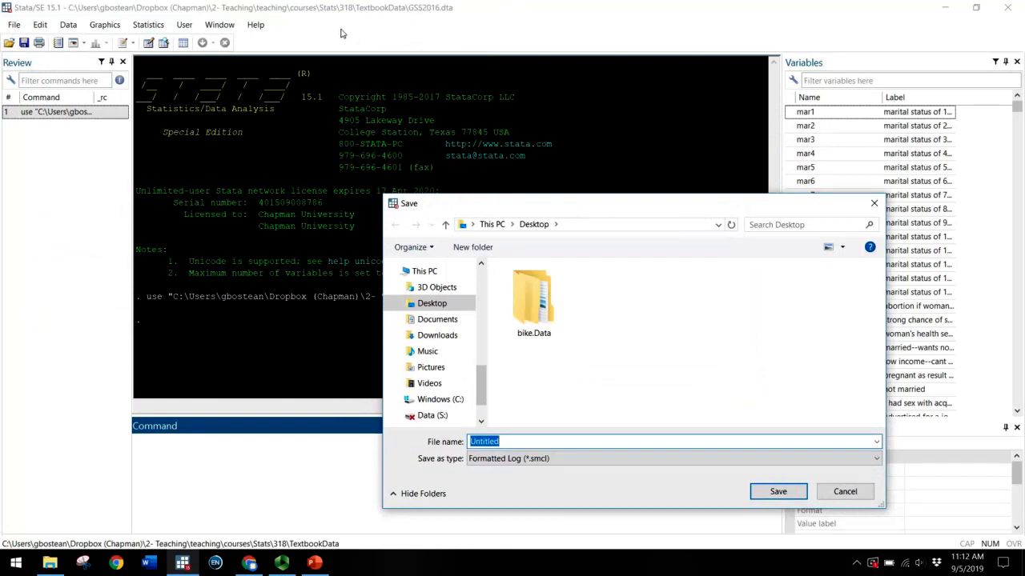
pyautogui.moveTo(426, 64)
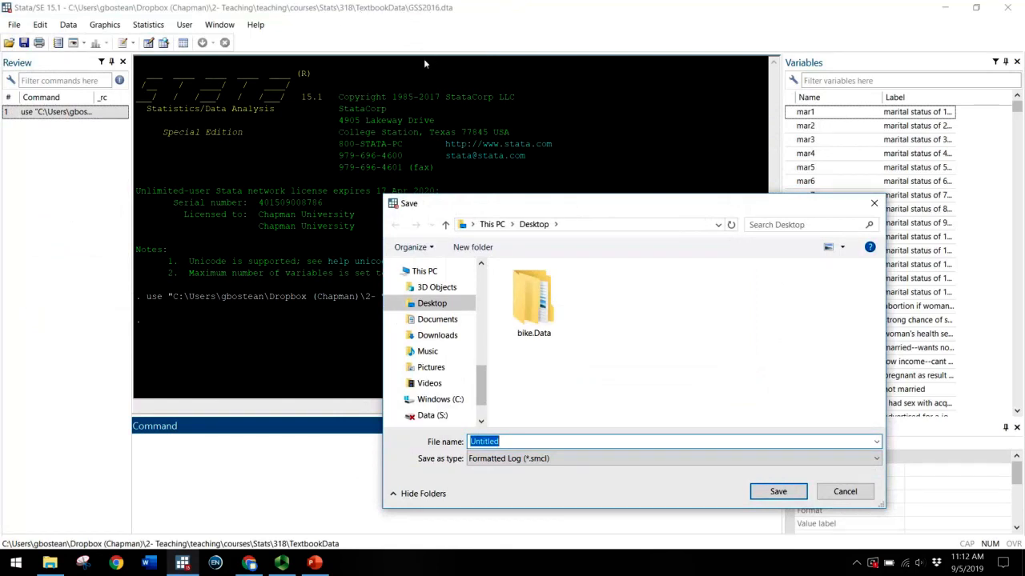
pyautogui.moveTo(522, 214)
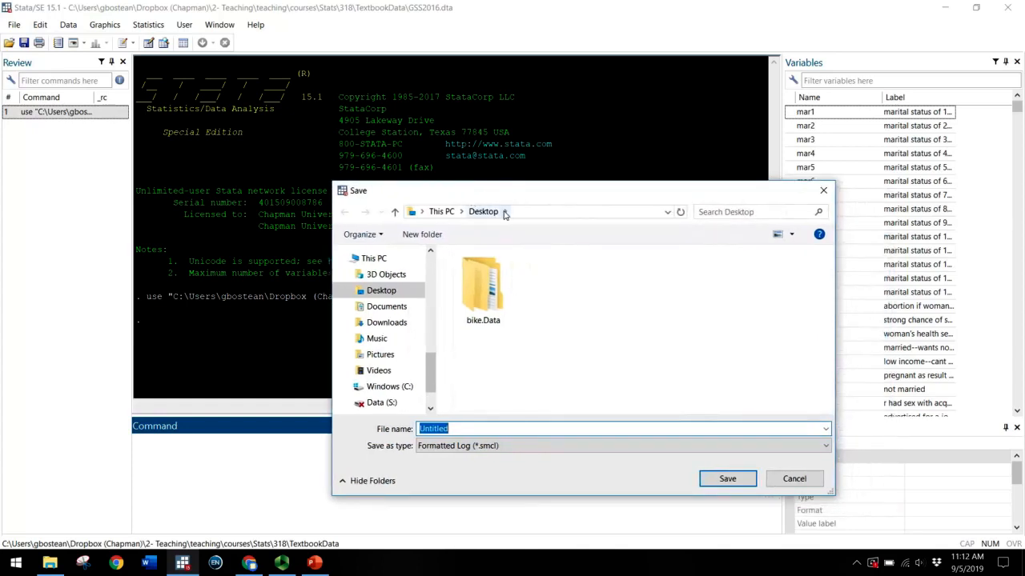
# Step: Navigate the save dialog into the Stats 318 course folder
pyautogui.scroll(-3)
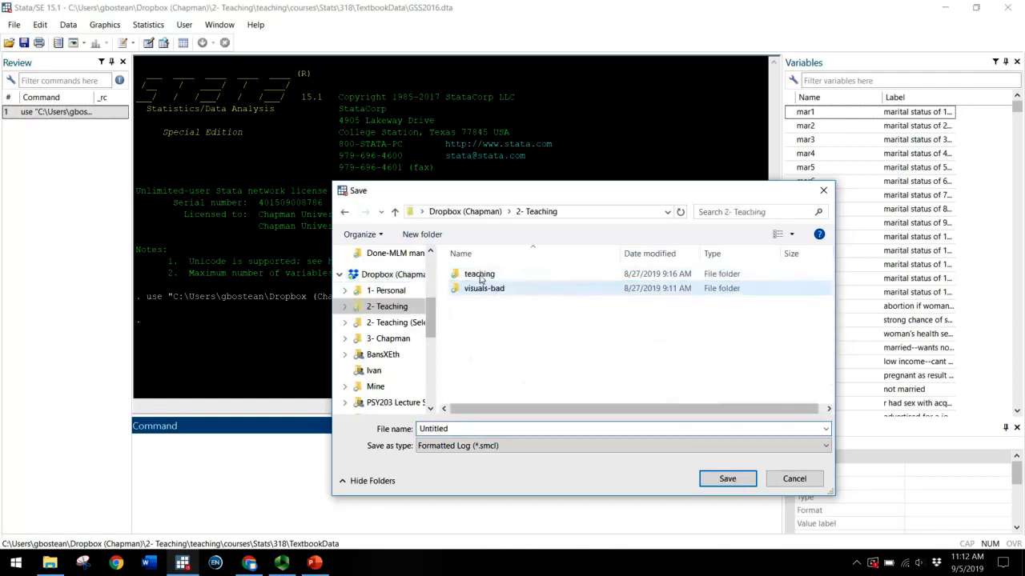
pyautogui.doubleClick(479, 274)
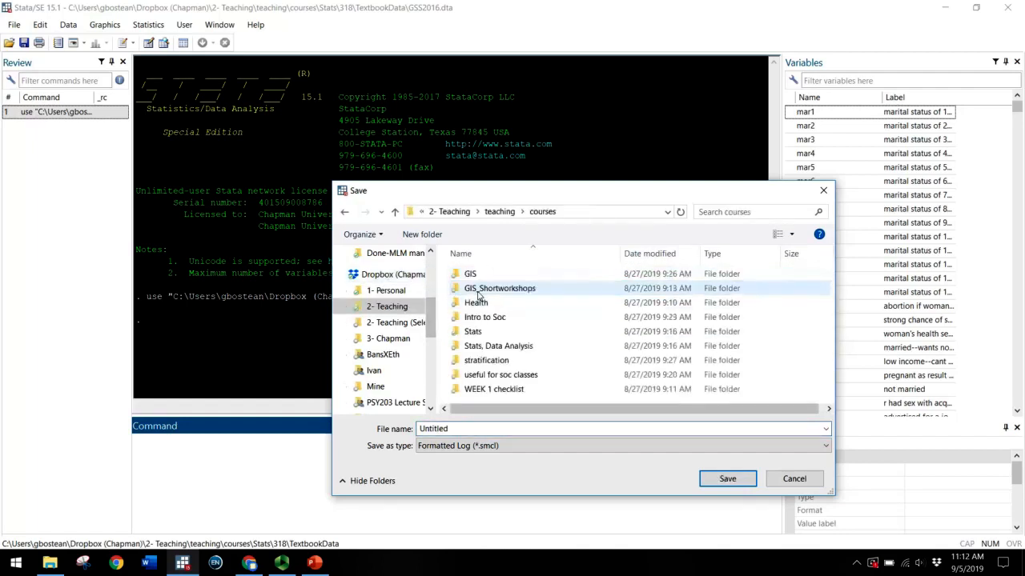
pyautogui.doubleClick(472, 330)
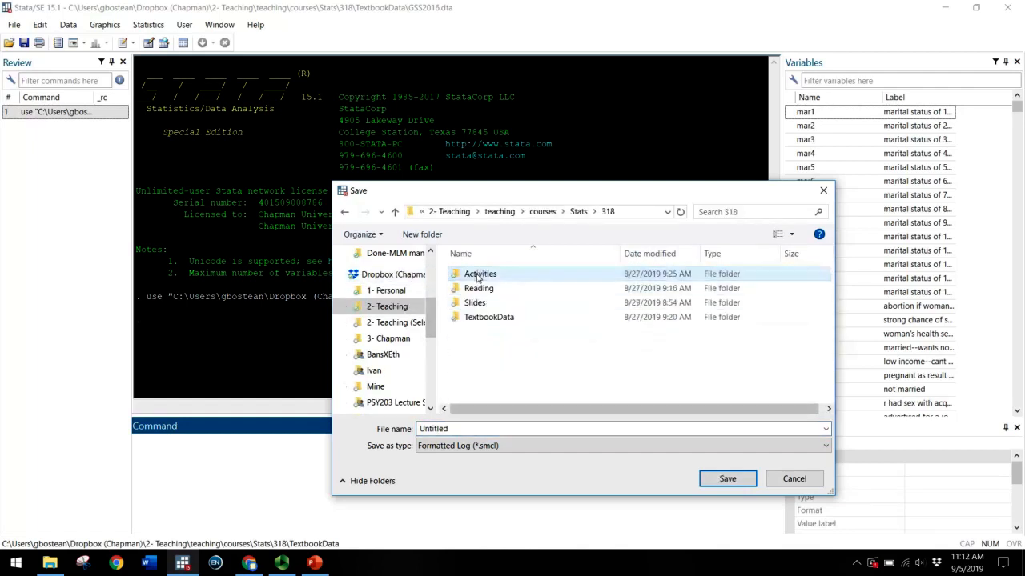
pyautogui.click(488, 317)
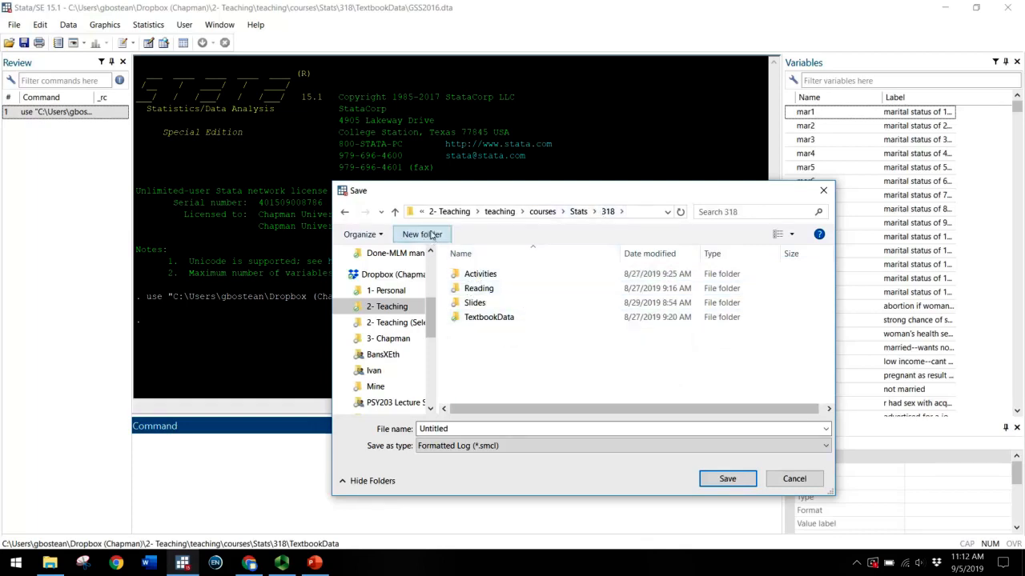
# Step: Create a 'log files' folder in 318 and enter it as the save location
pyautogui.click(422, 233)
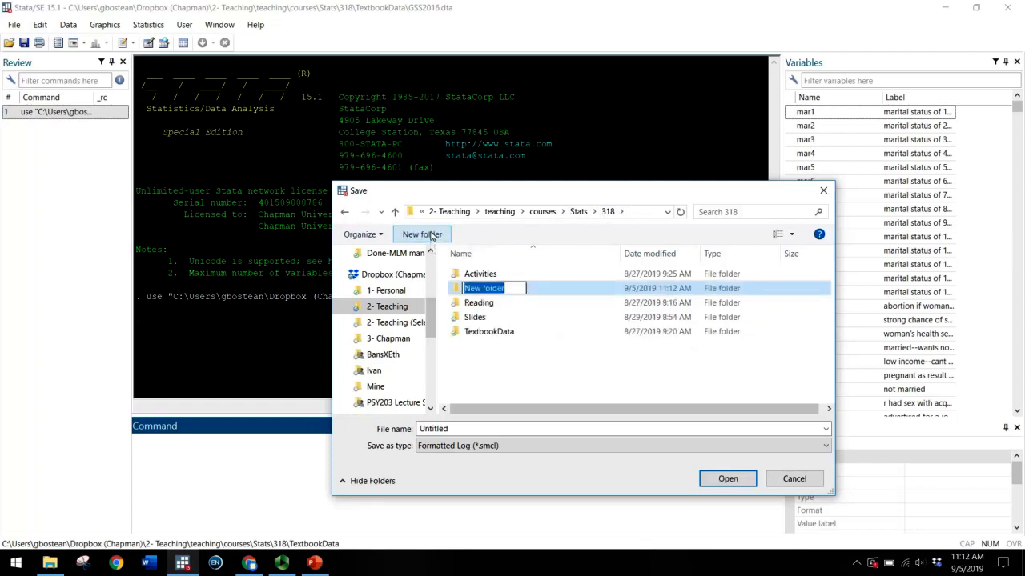
pyautogui.write('log files')
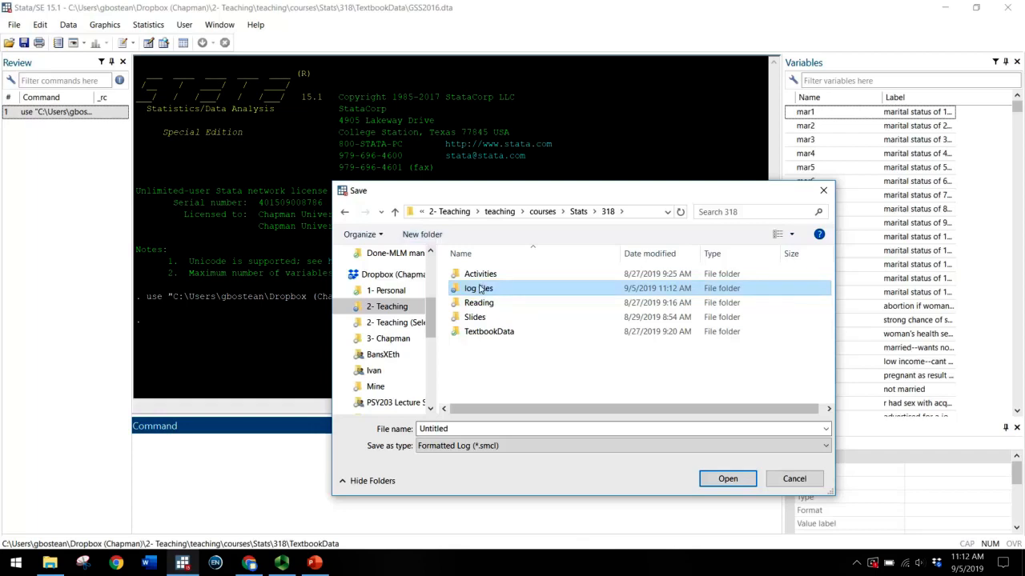
pyautogui.moveTo(477, 288)
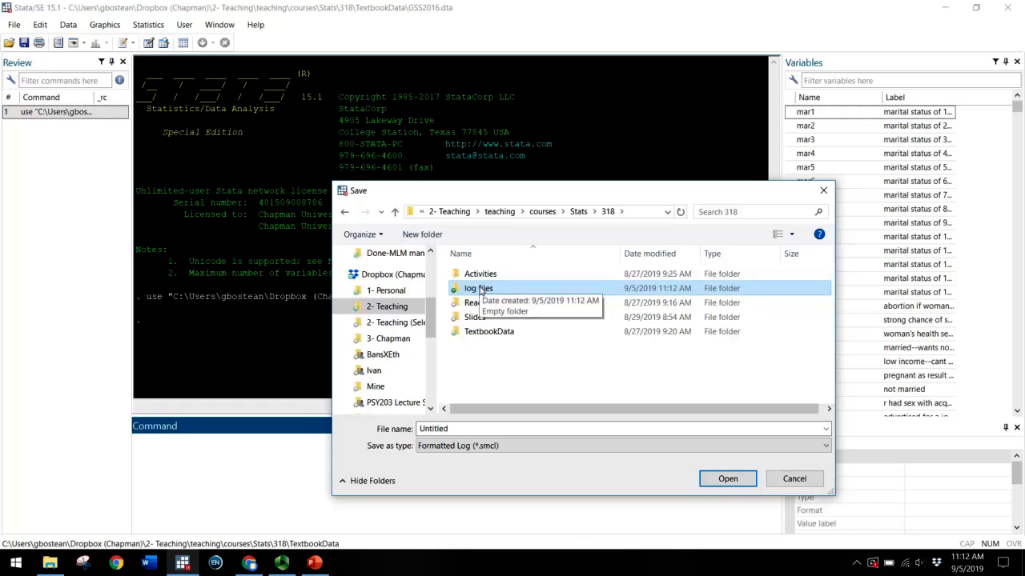
pyautogui.doubleClick(477, 288)
pyautogui.write('C')
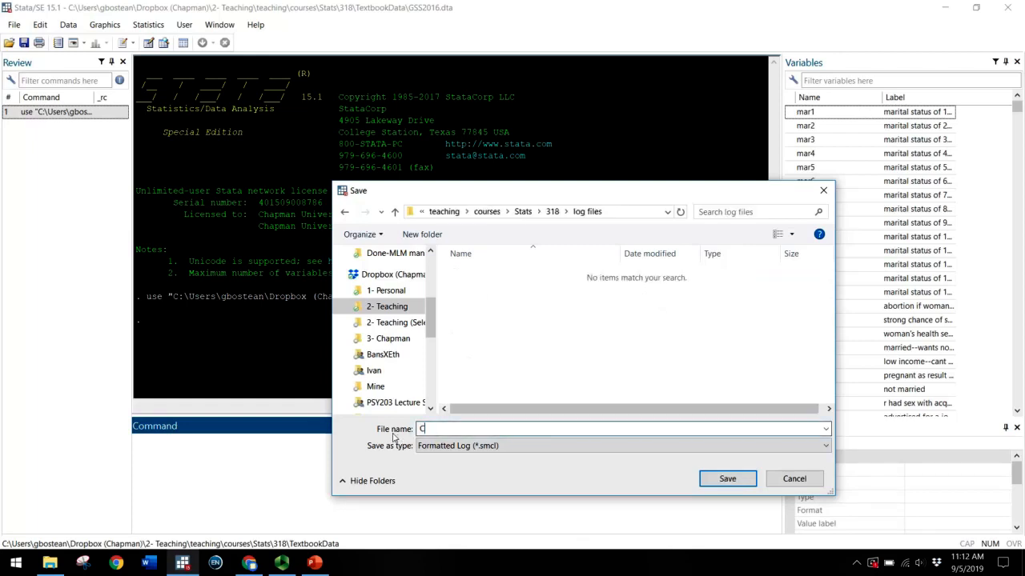
# Step: Save the log as Ch1 in plain-text Log (*.log) format
pyautogui.write('h1')
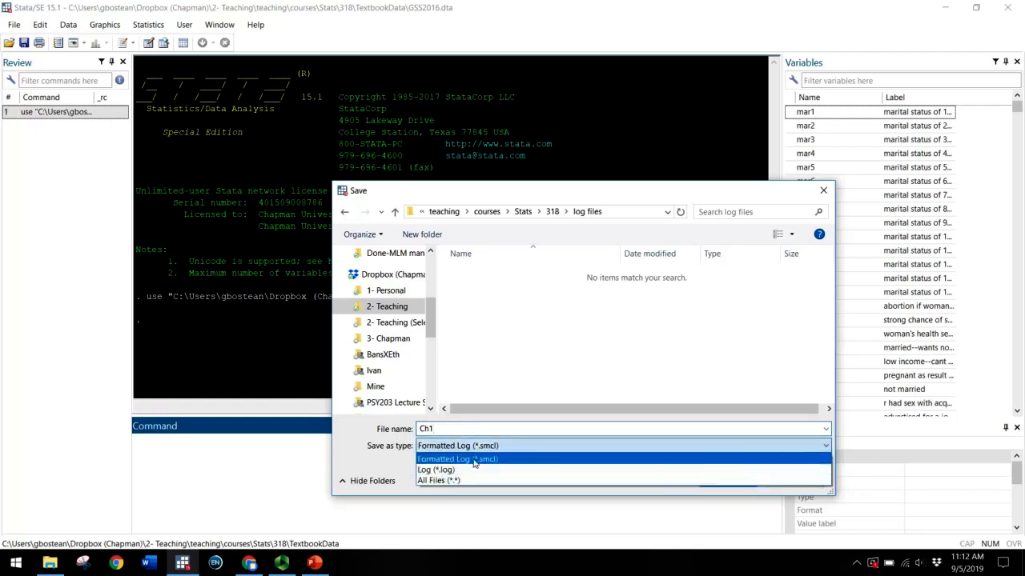
pyautogui.moveTo(436, 471)
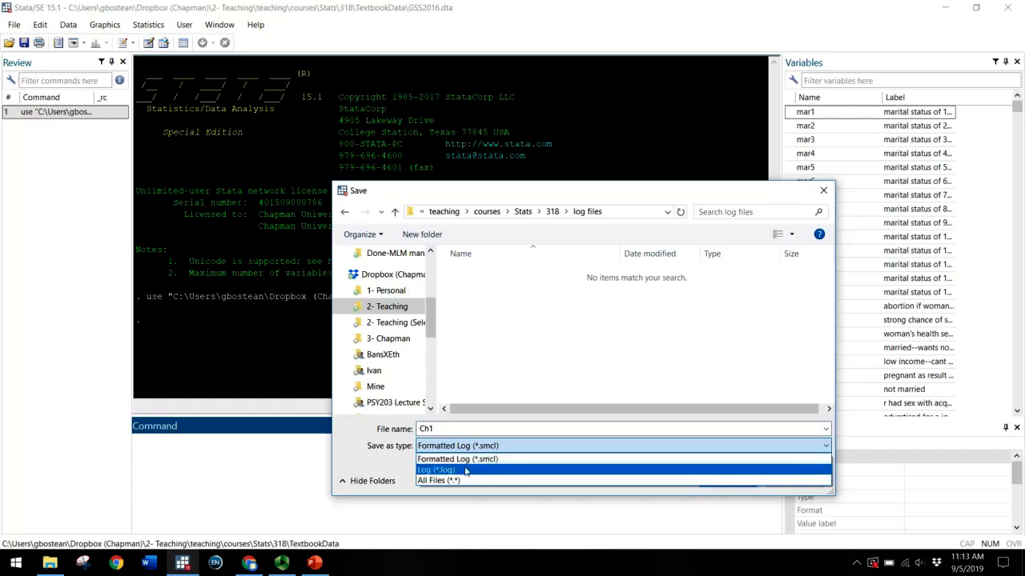
pyautogui.moveTo(478, 477)
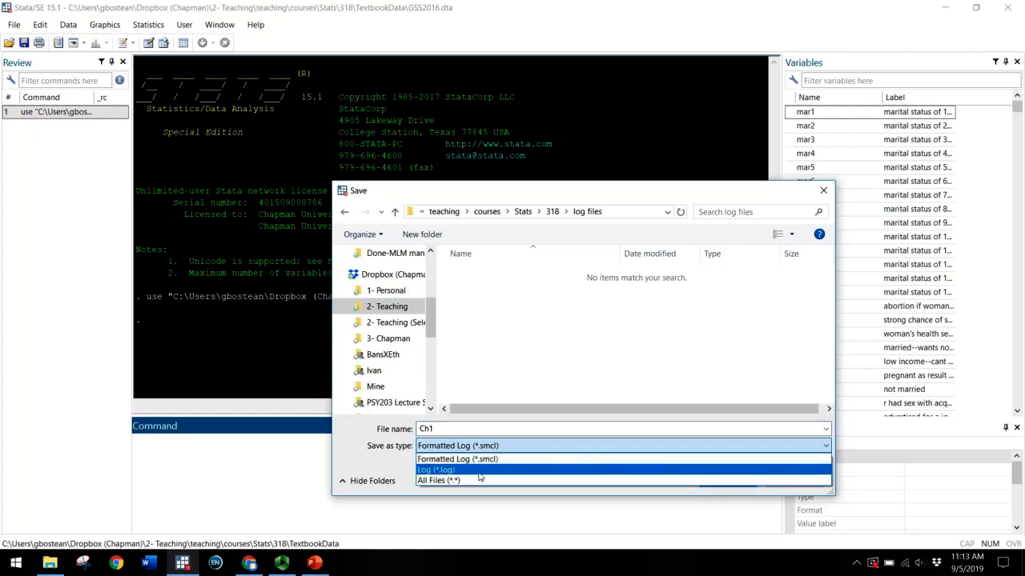
pyautogui.click(436, 471)
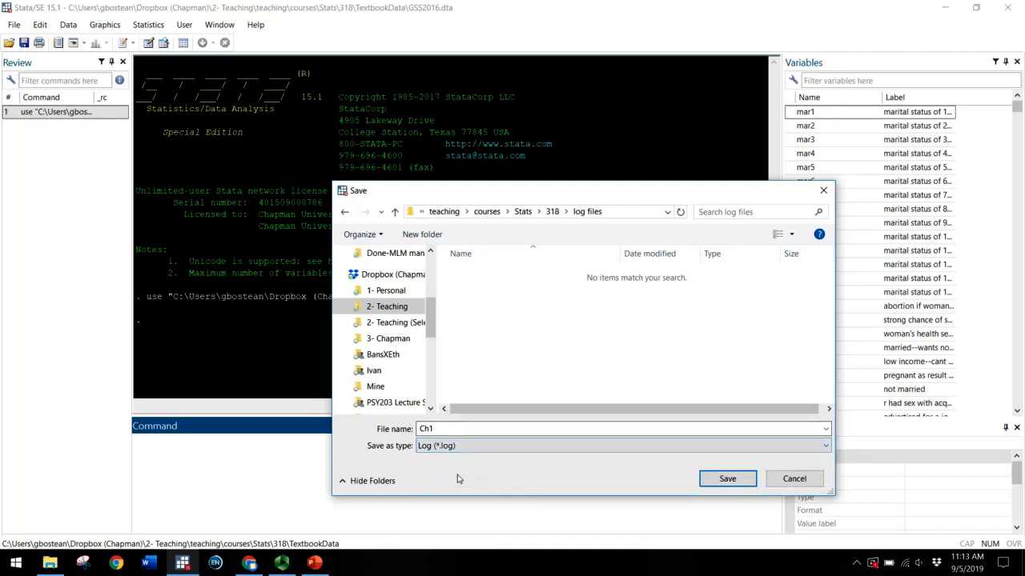
pyautogui.moveTo(438, 481)
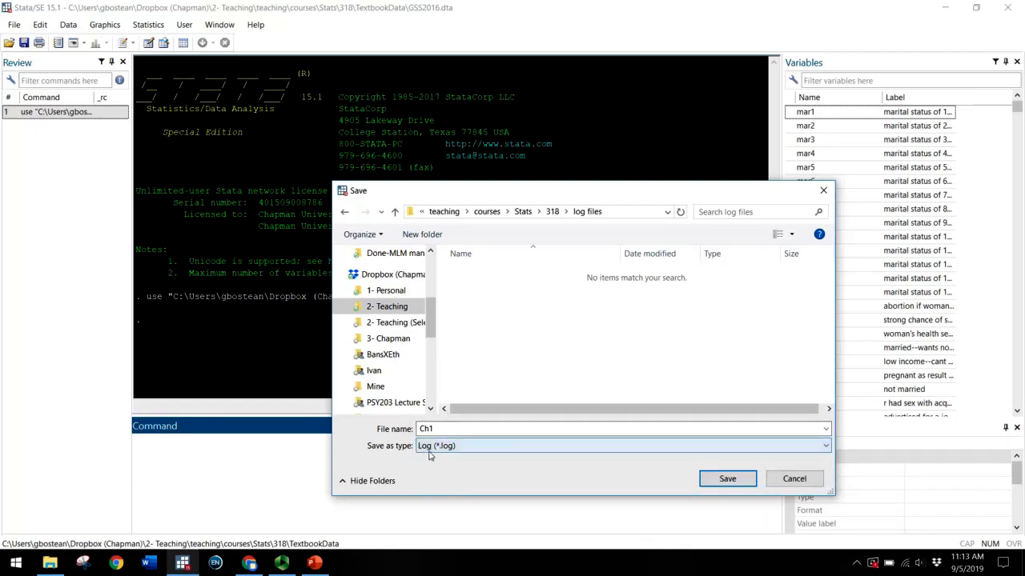
pyautogui.click(727, 477)
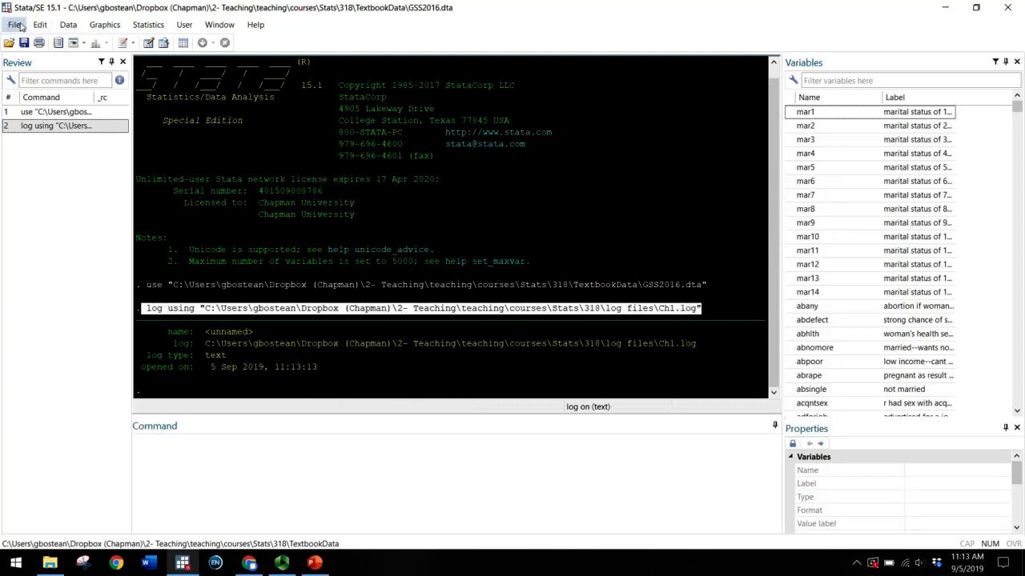
pyautogui.moveTo(152, 312)
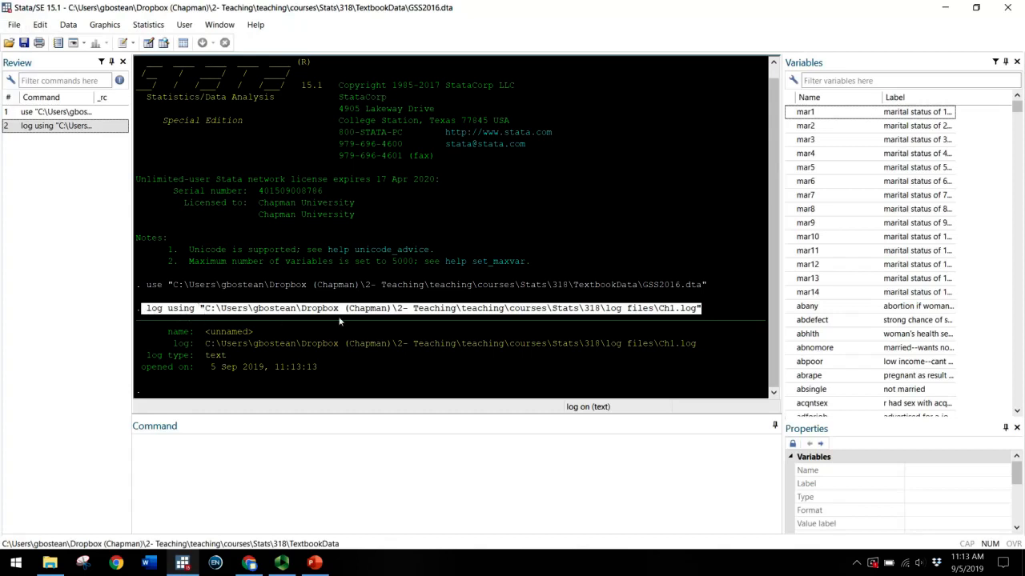
pyautogui.moveTo(684, 314)
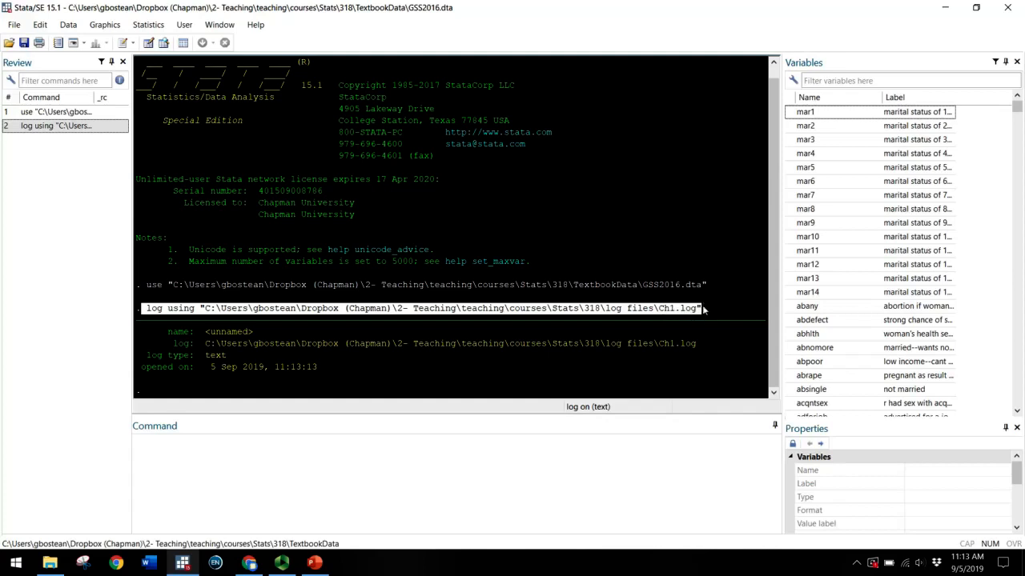
pyautogui.moveTo(189, 346)
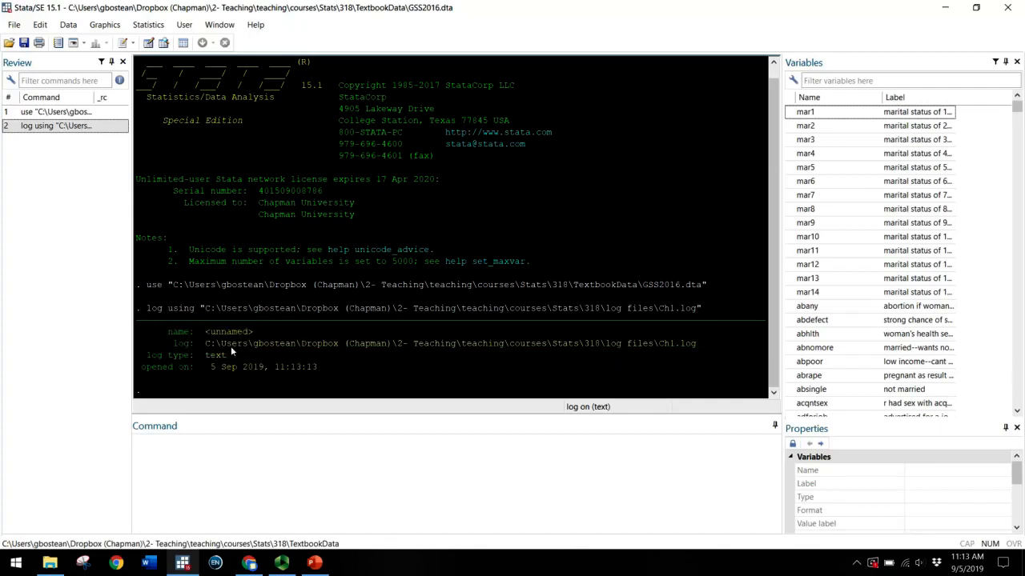
pyautogui.moveTo(323, 476)
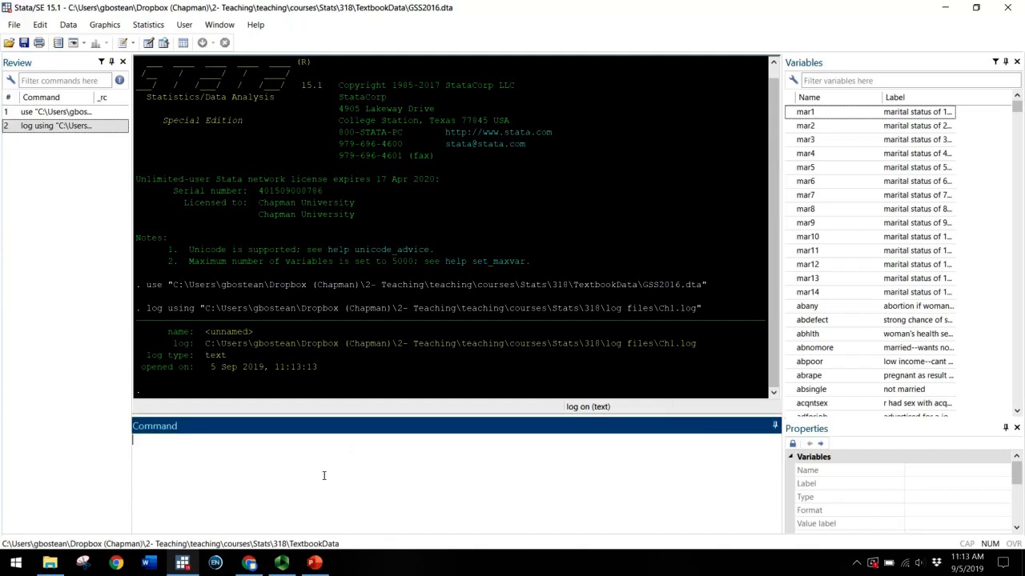
# Step: Run browse to view the GSS2016 data, then close the Data Editor
pyautogui.write('brows')
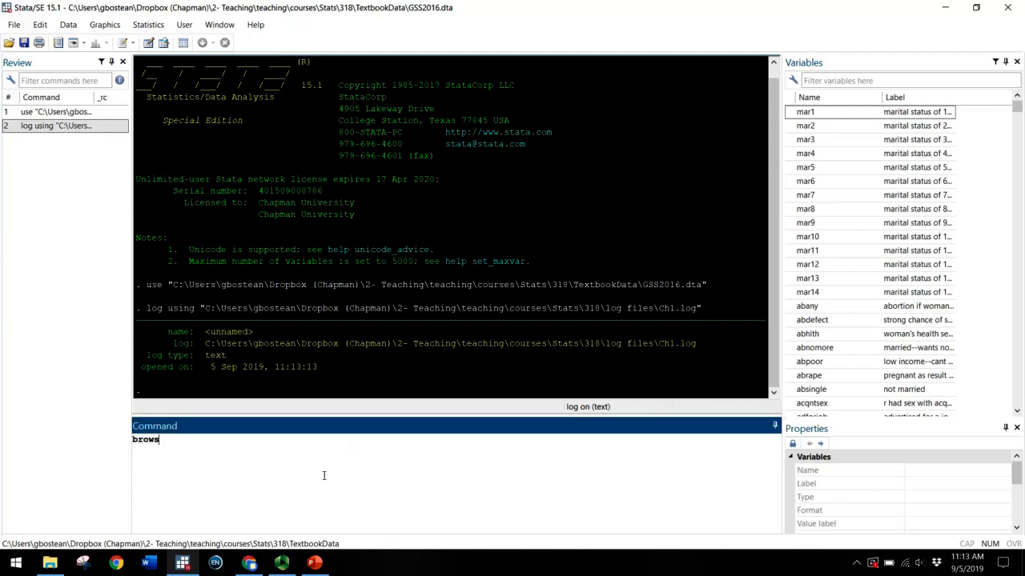
pyautogui.write('e')
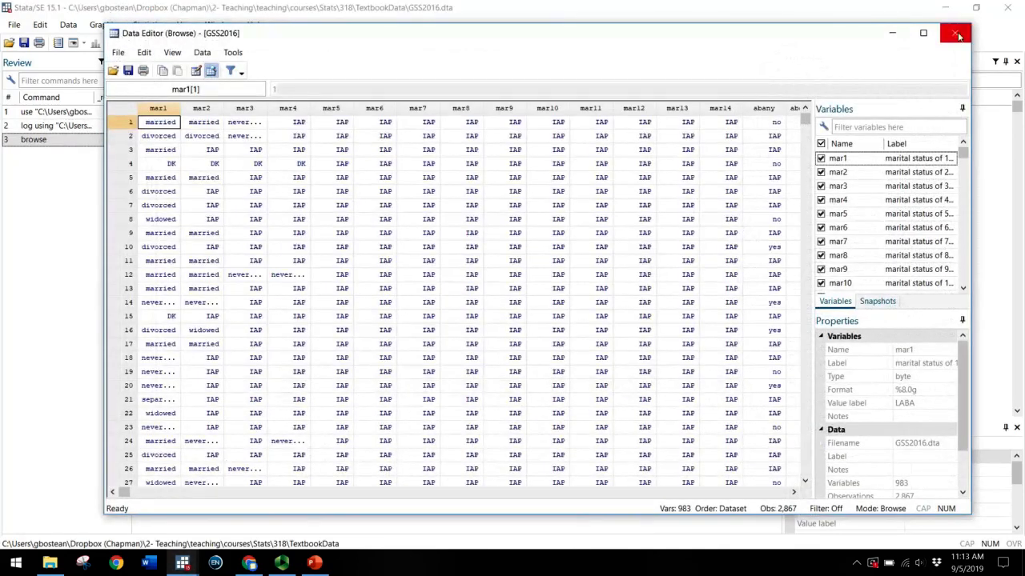
pyautogui.click(957, 33)
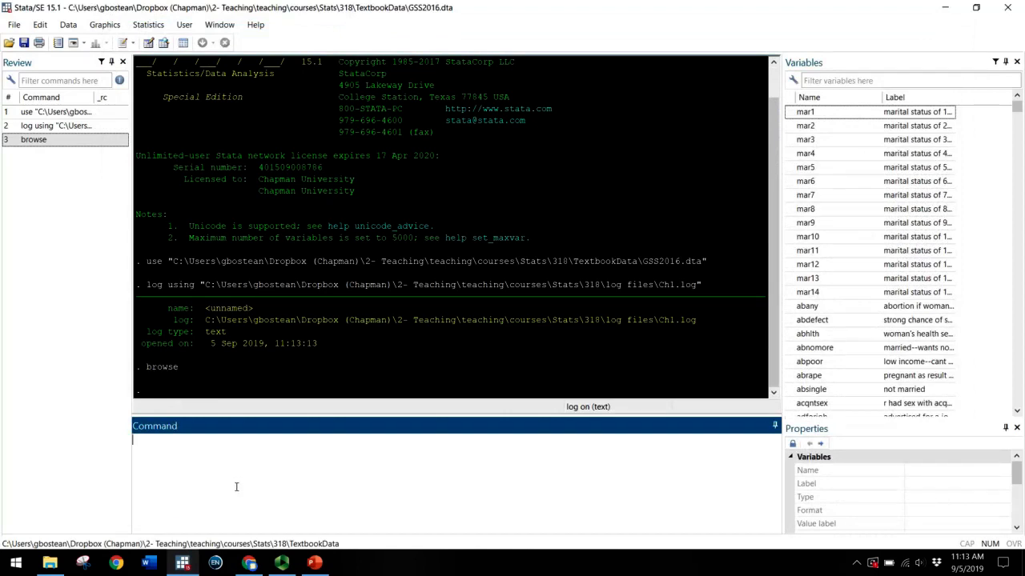
# Step: Run summarize abhlth using the variable from the Variables pane
pyautogui.write('summarize')
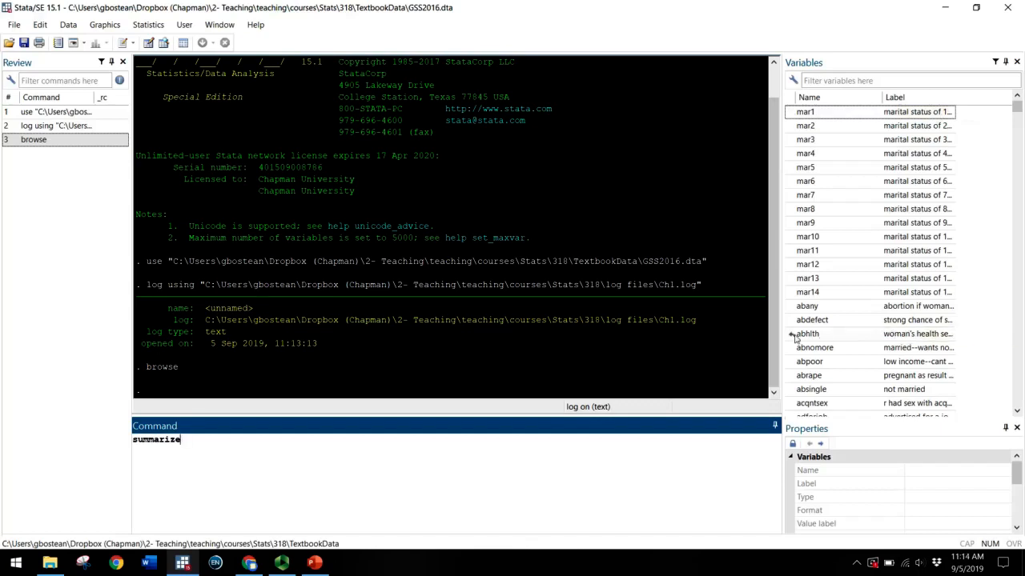
pyautogui.click(806, 335)
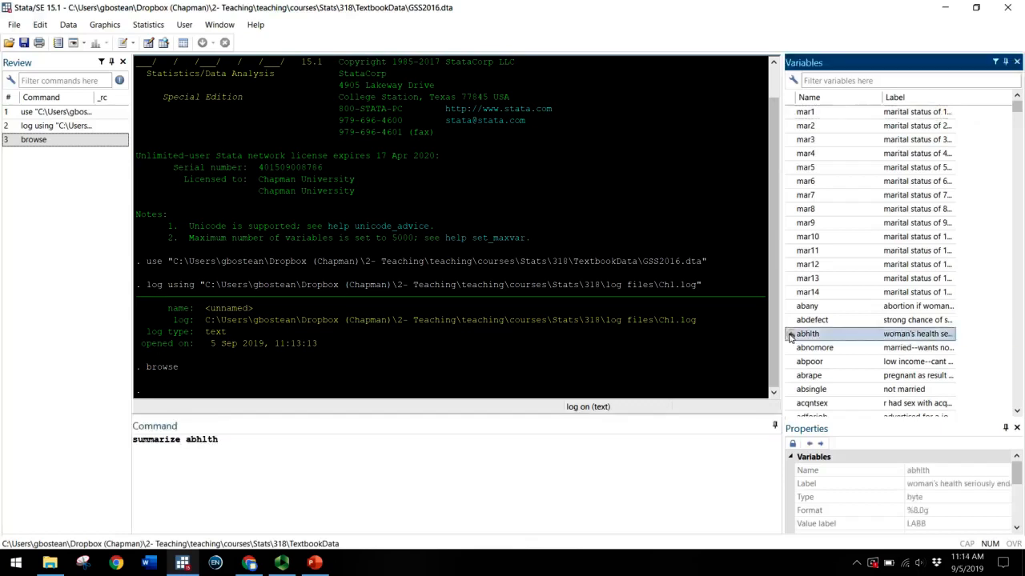
pyautogui.press('Return')
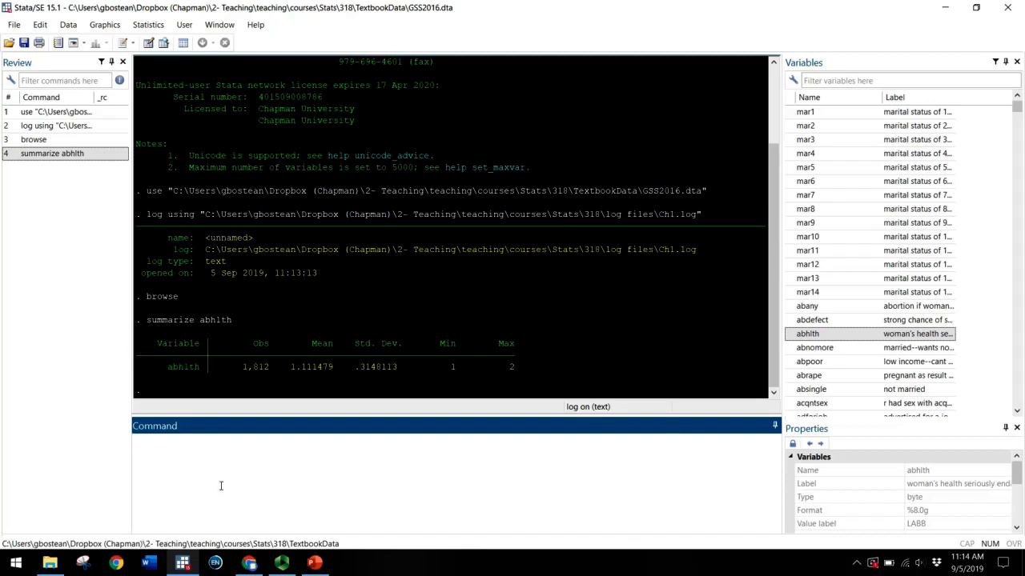
# Step: Close the Ch1 log with log close
pyautogui.write('1')
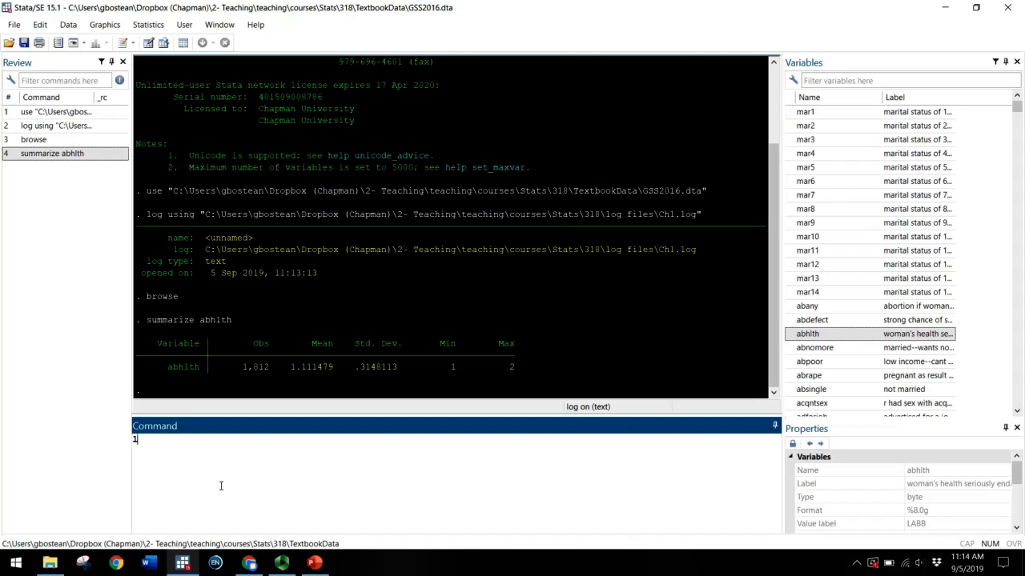
pyautogui.write('log close')
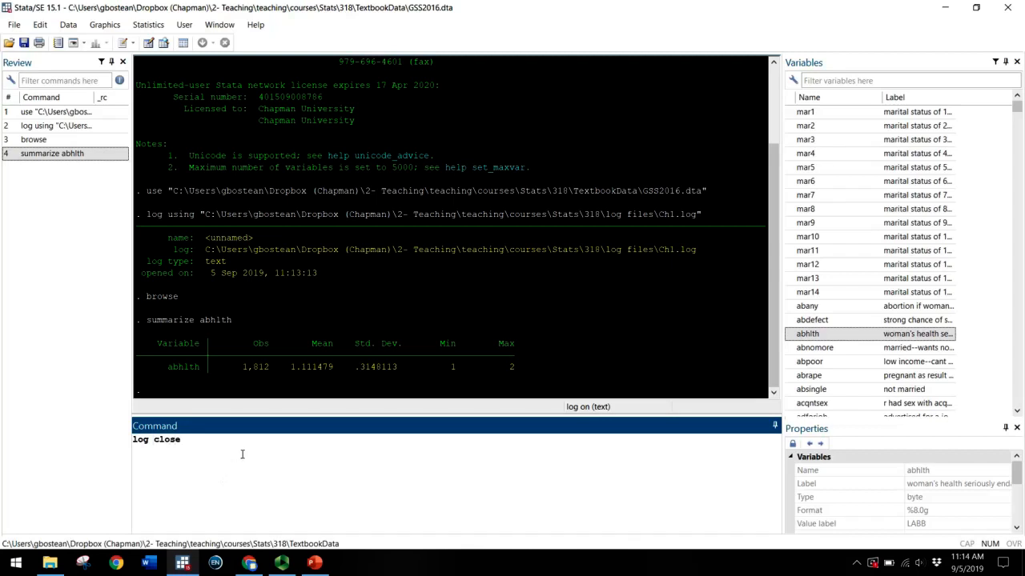
pyautogui.press('Return')
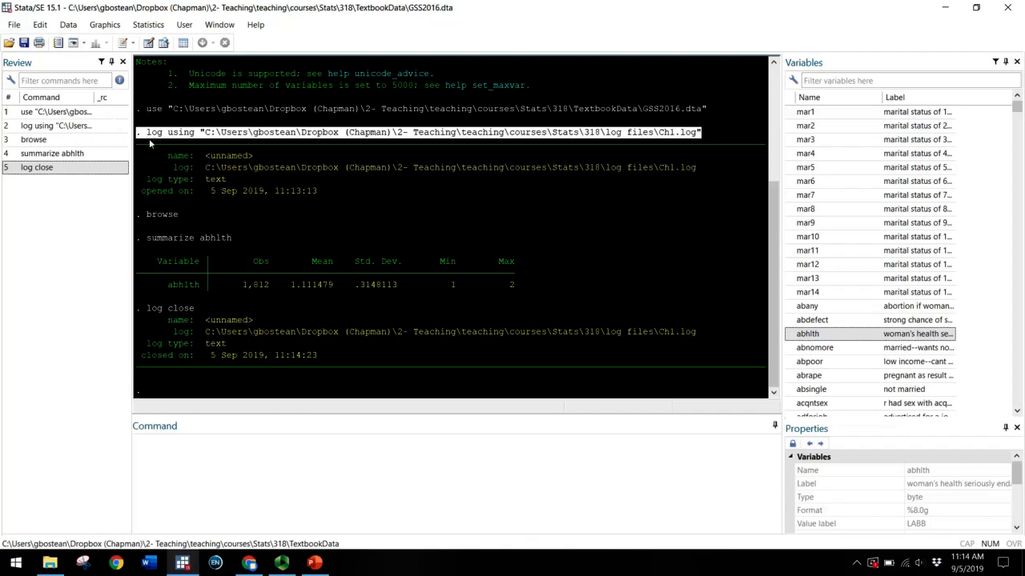
pyautogui.moveTo(144, 106)
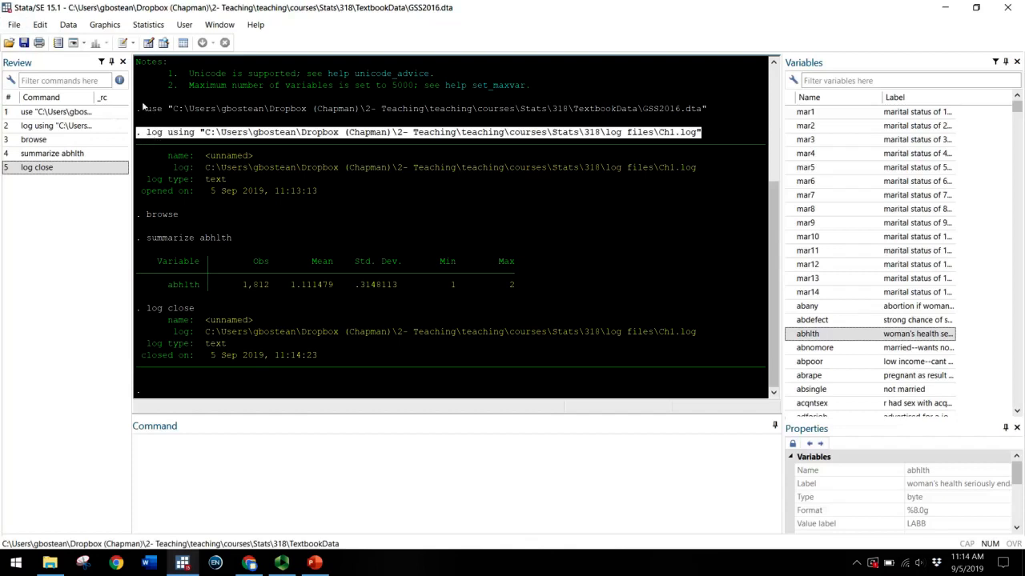
pyautogui.moveTo(185, 112)
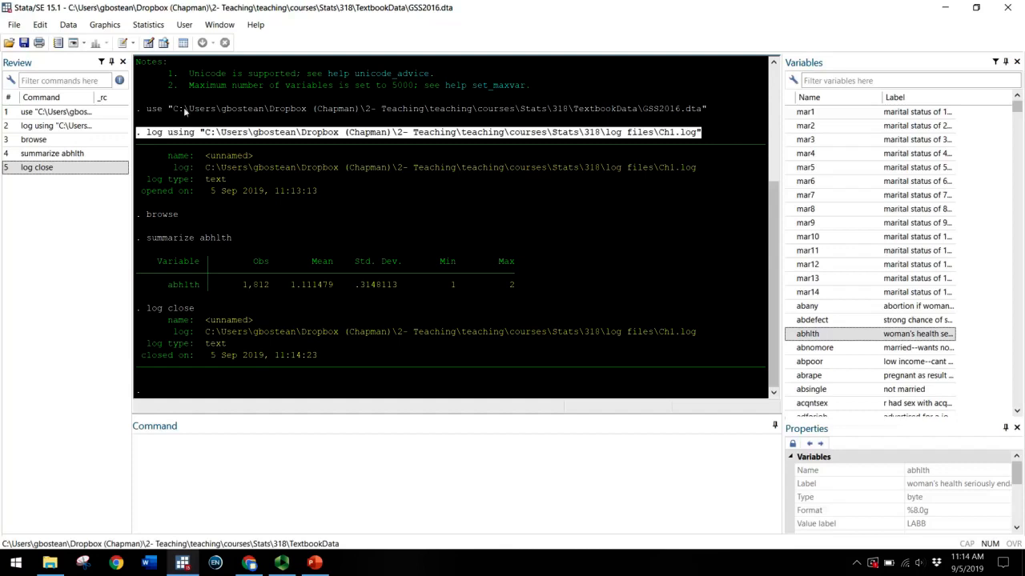
pyautogui.moveTo(152, 248)
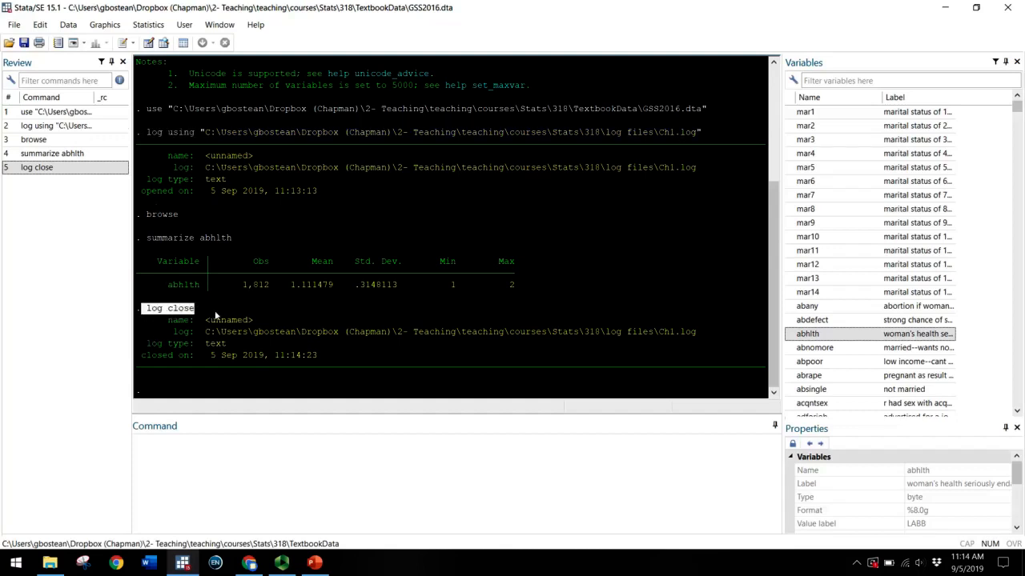
pyautogui.moveTo(237, 371)
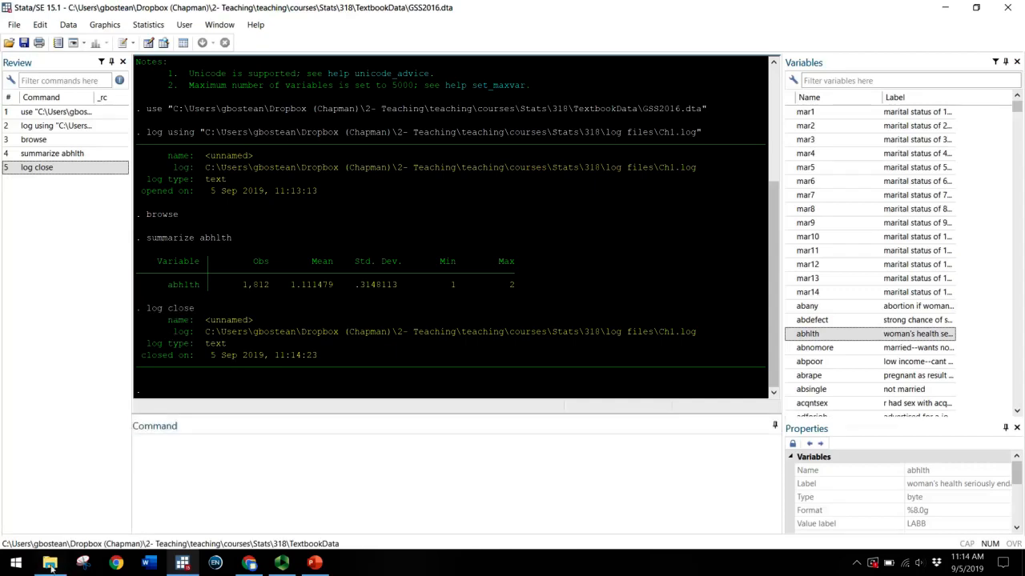
# Step: Open Ch1.log from the log files folder in Notepad
pyautogui.click(50, 563)
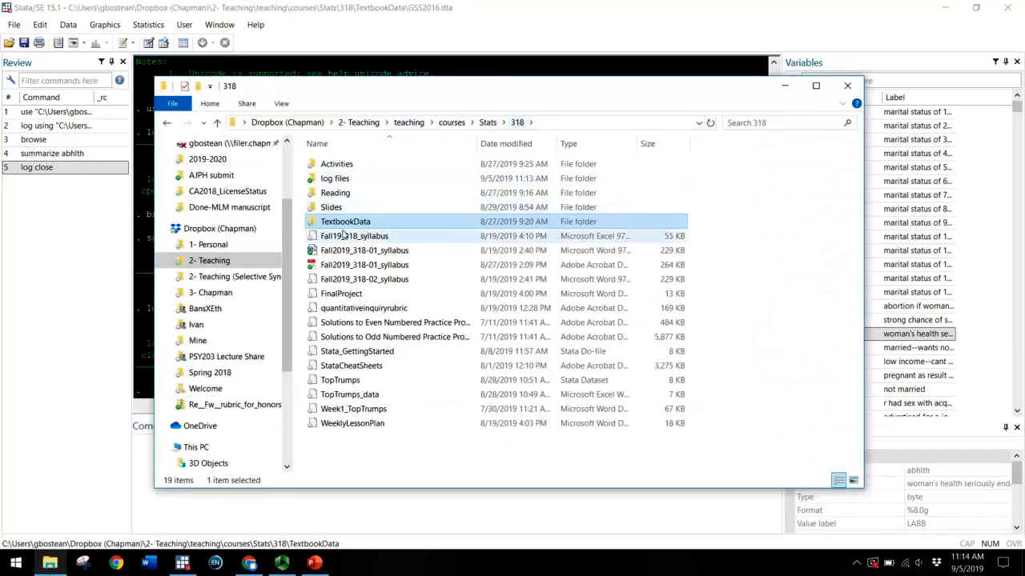
pyautogui.moveTo(369, 177)
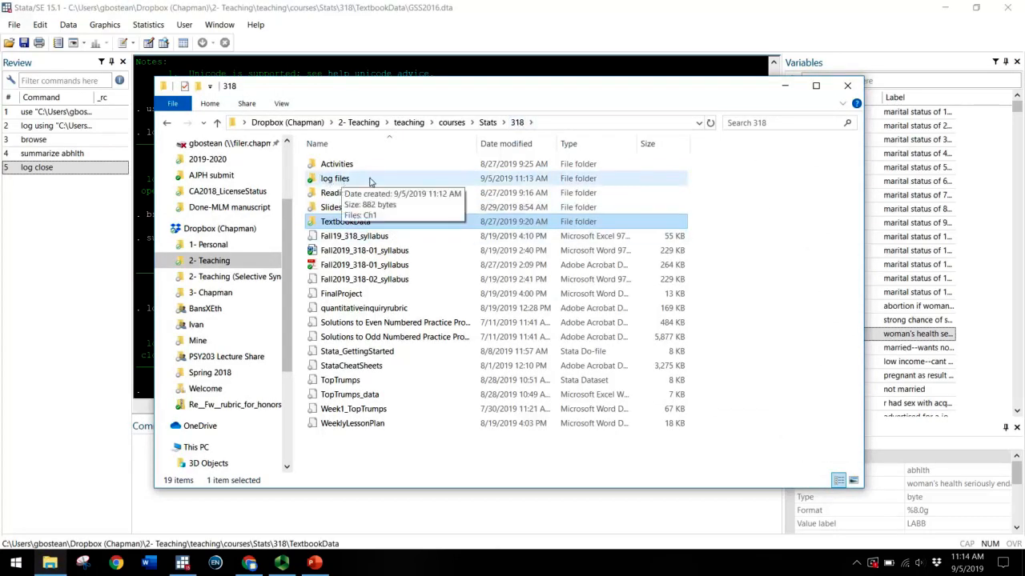
pyautogui.doubleClick(335, 178)
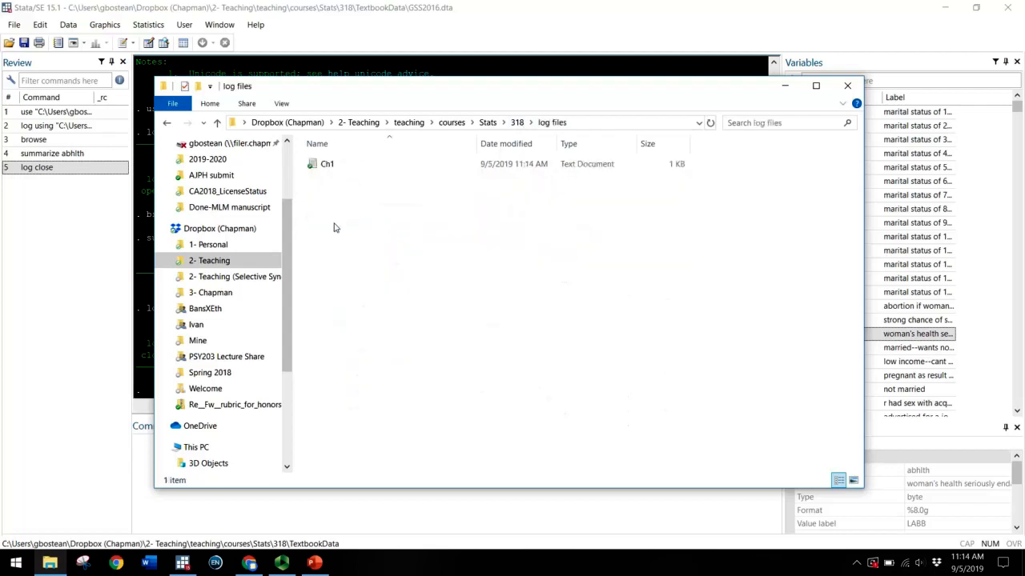
pyautogui.moveTo(326, 163)
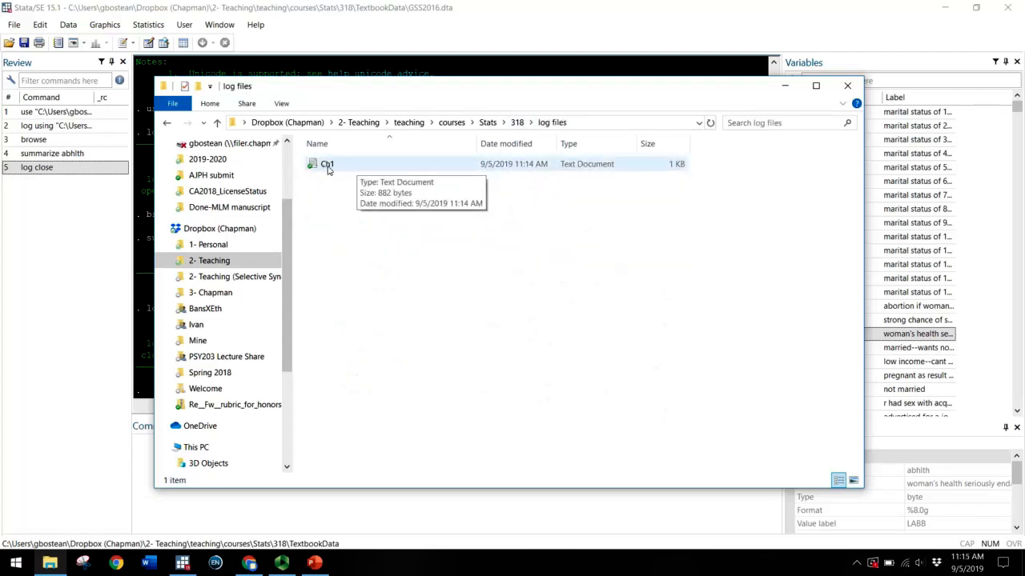
pyautogui.moveTo(595, 169)
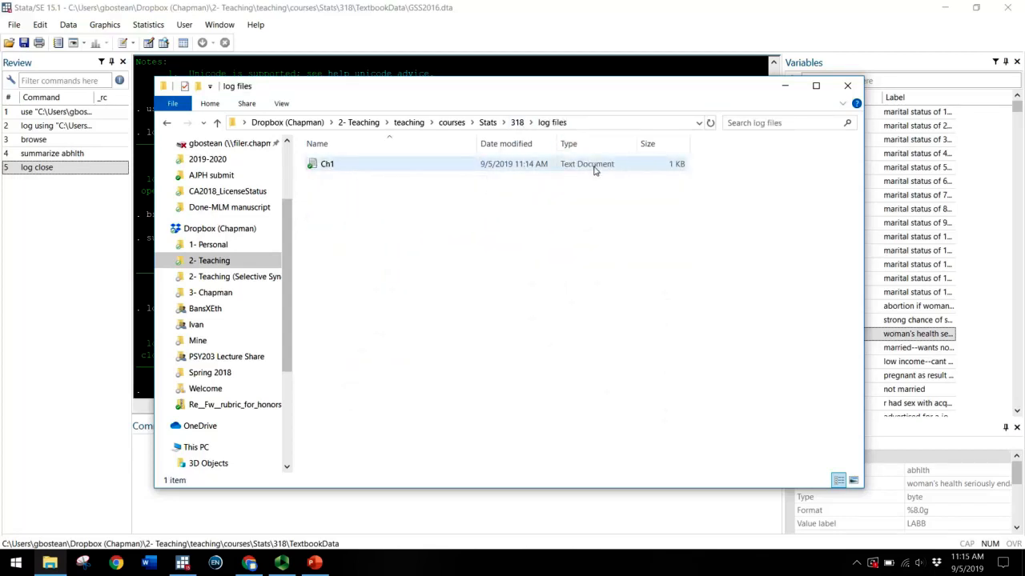
pyautogui.doubleClick(327, 163)
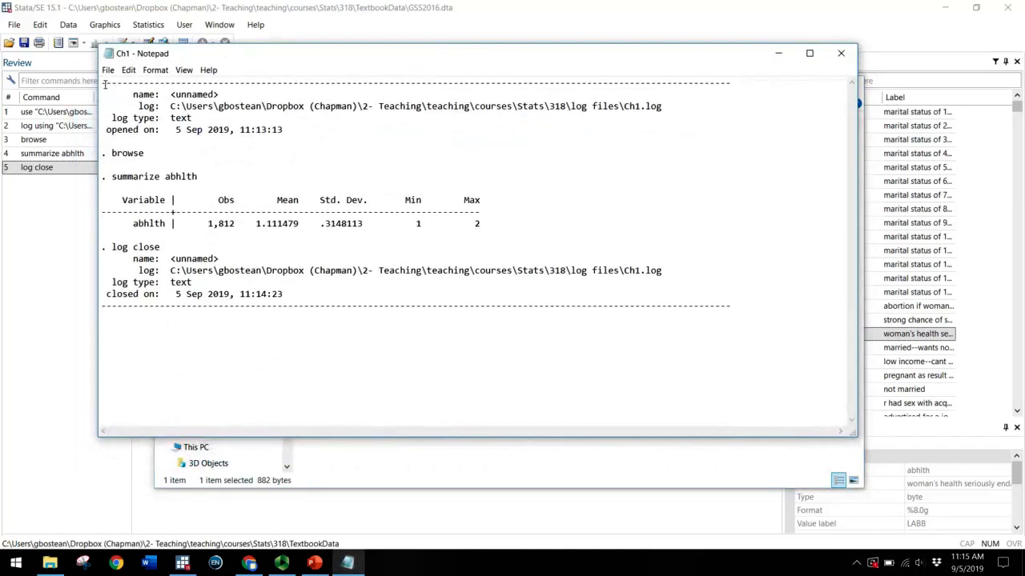
pyautogui.press('ctrl+a')
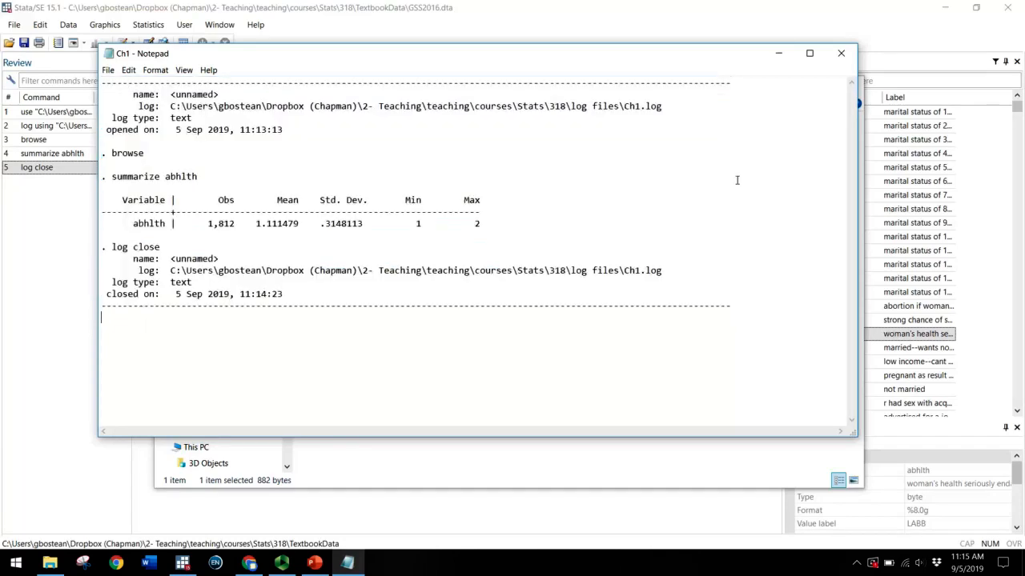
pyautogui.moveTo(376, 126)
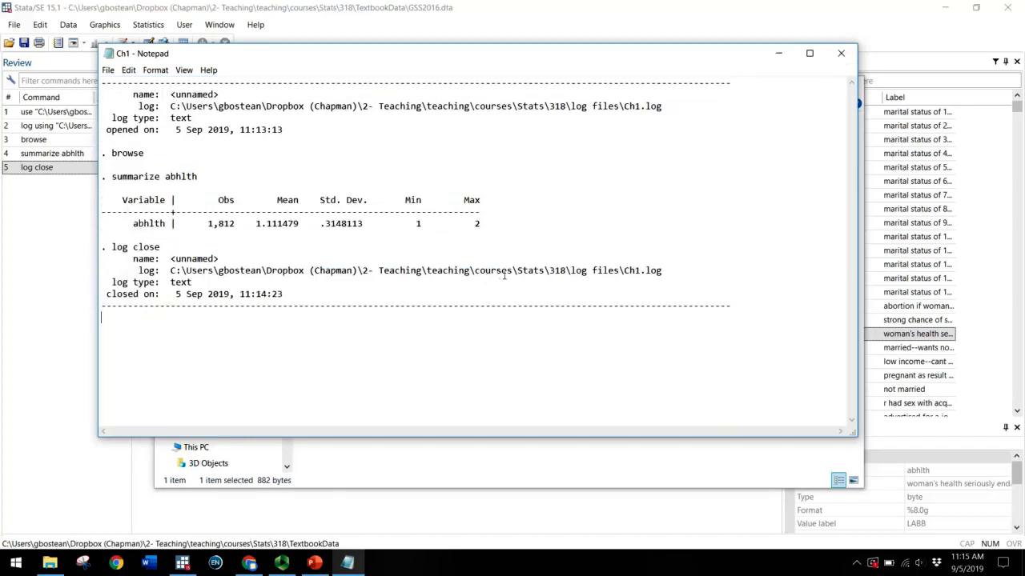
pyautogui.moveTo(759, 266)
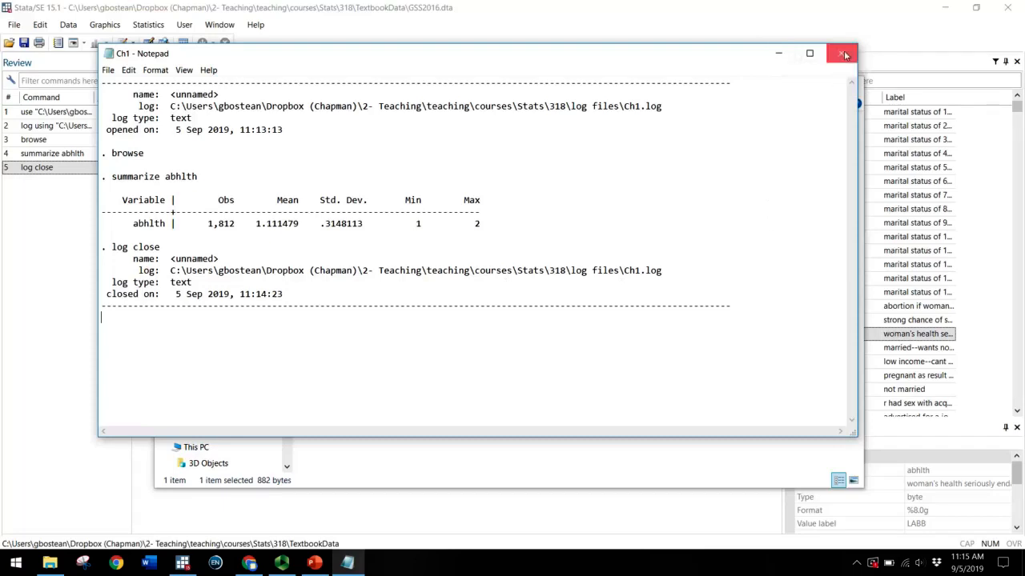
# Step: Close Notepad and File Explorer to return to Stata's main window
pyautogui.click(842, 54)
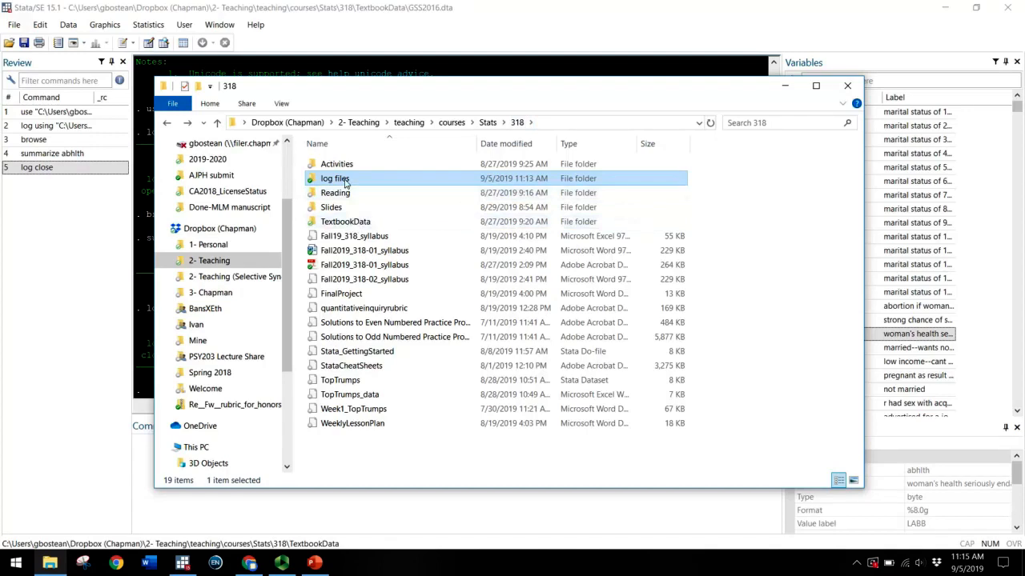
pyautogui.moveTo(335, 177)
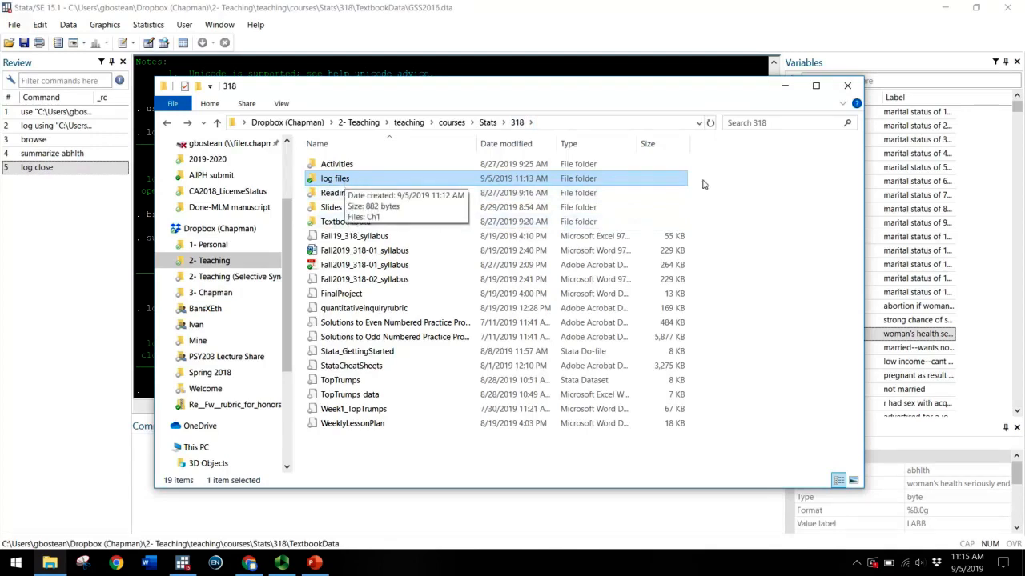
pyautogui.moveTo(669, 96)
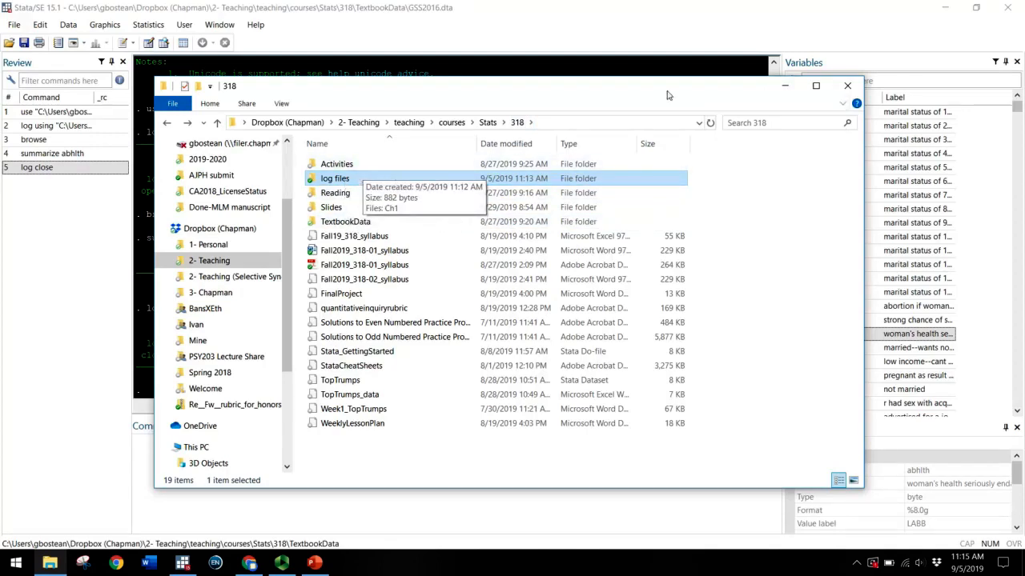
pyautogui.click(845, 87)
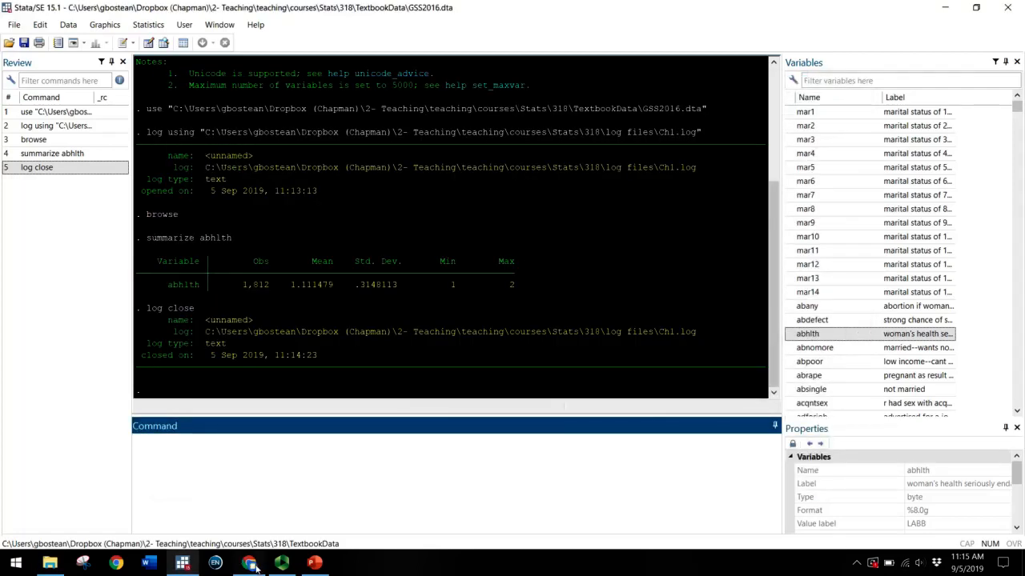
pyautogui.moveTo(249, 563)
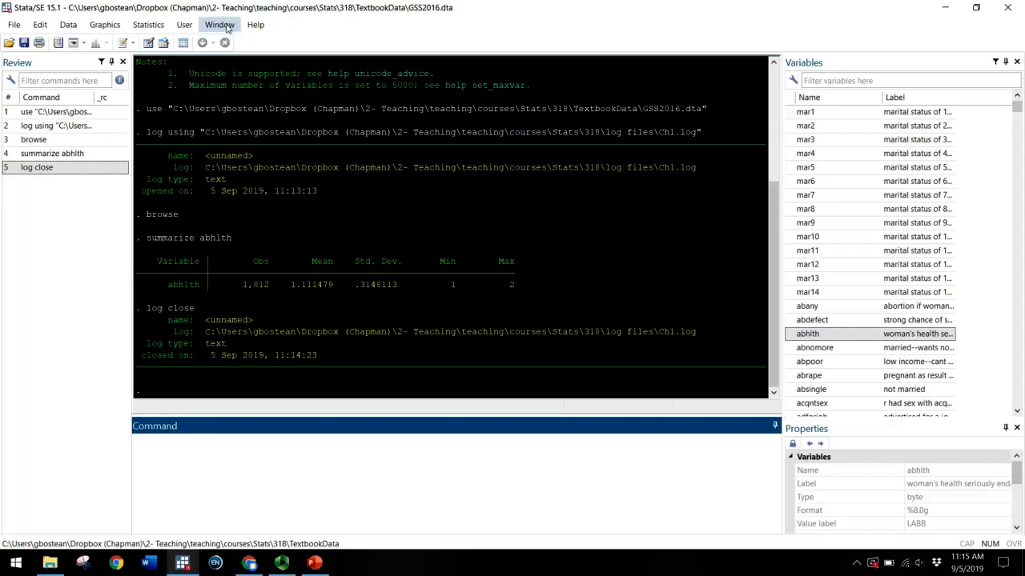
# Step: Reveal the New Do-file Editor option in the Window menu
pyautogui.click(220, 24)
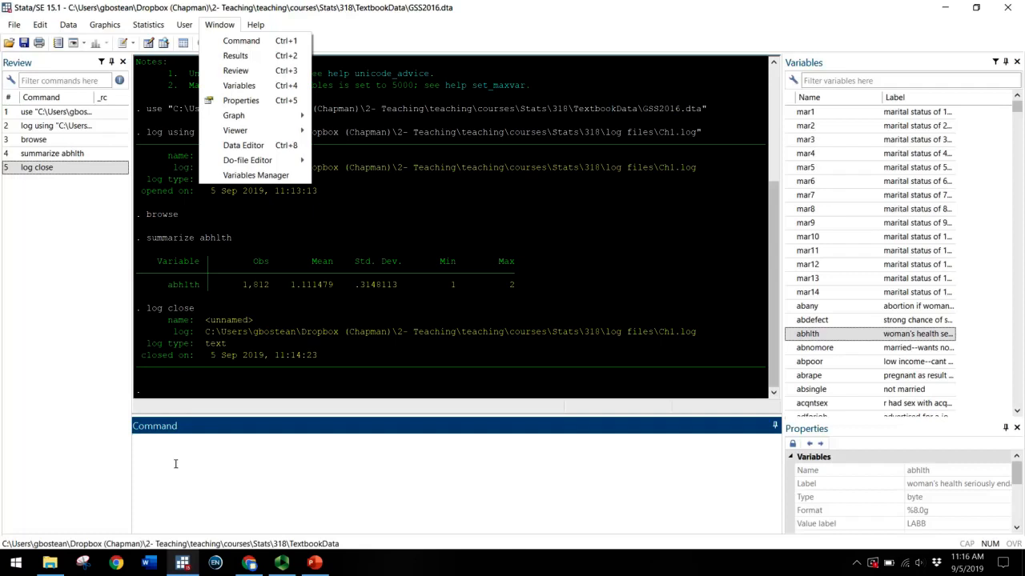
pyautogui.moveTo(246, 160)
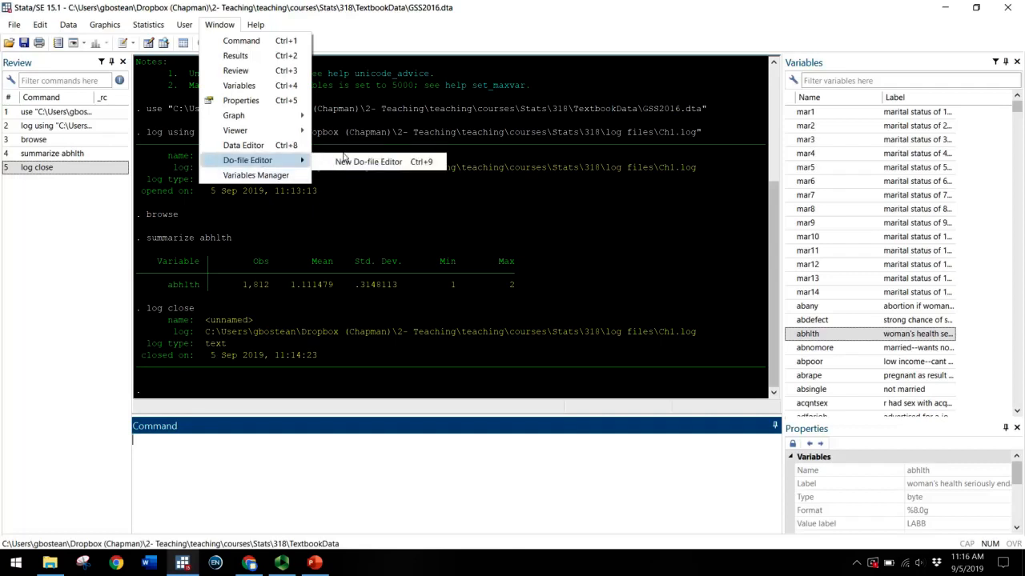
pyautogui.moveTo(384, 162)
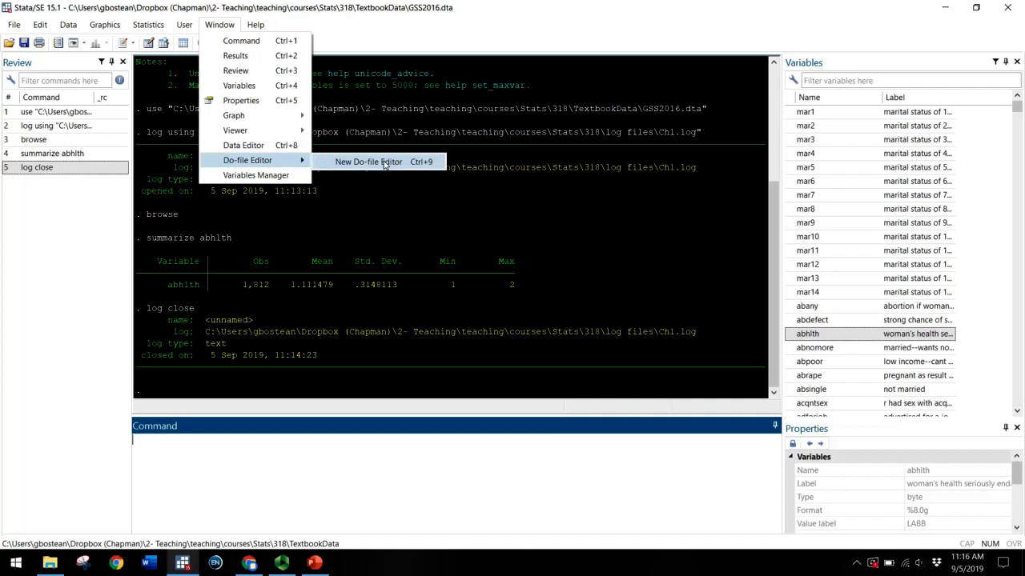
pyautogui.moveTo(376, 161)
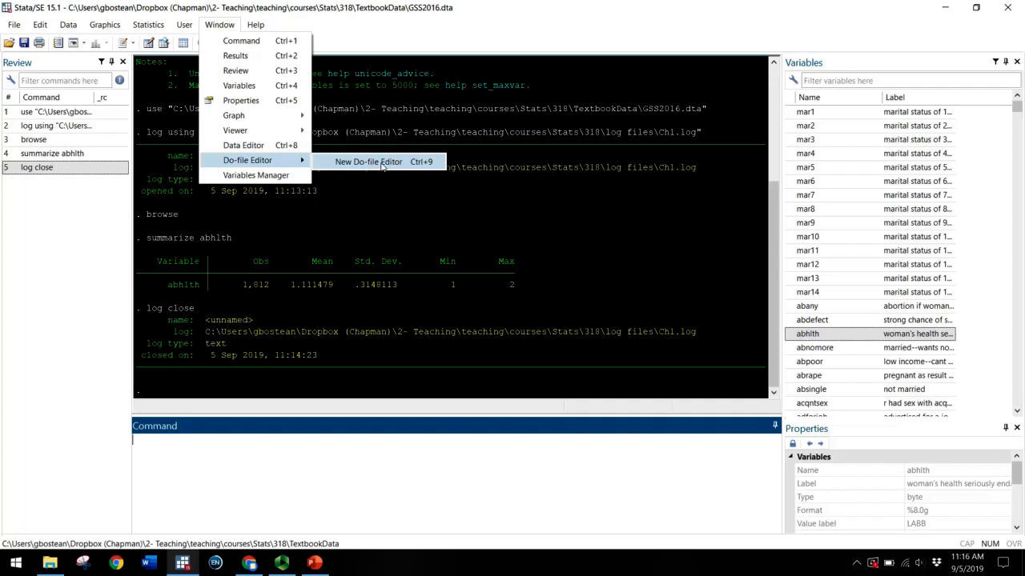
pyautogui.moveTo(249, 160)
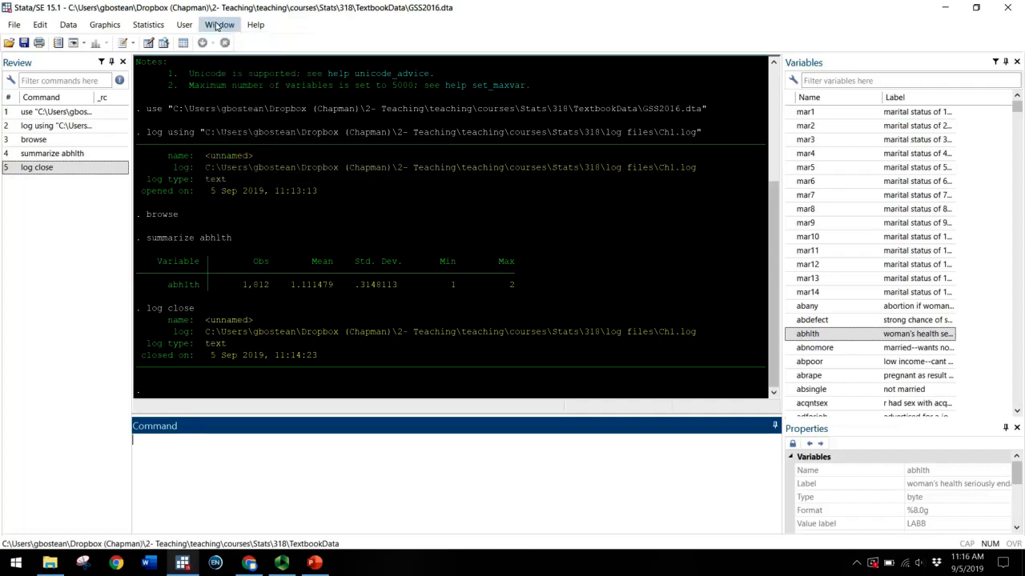
pyautogui.click(220, 24)
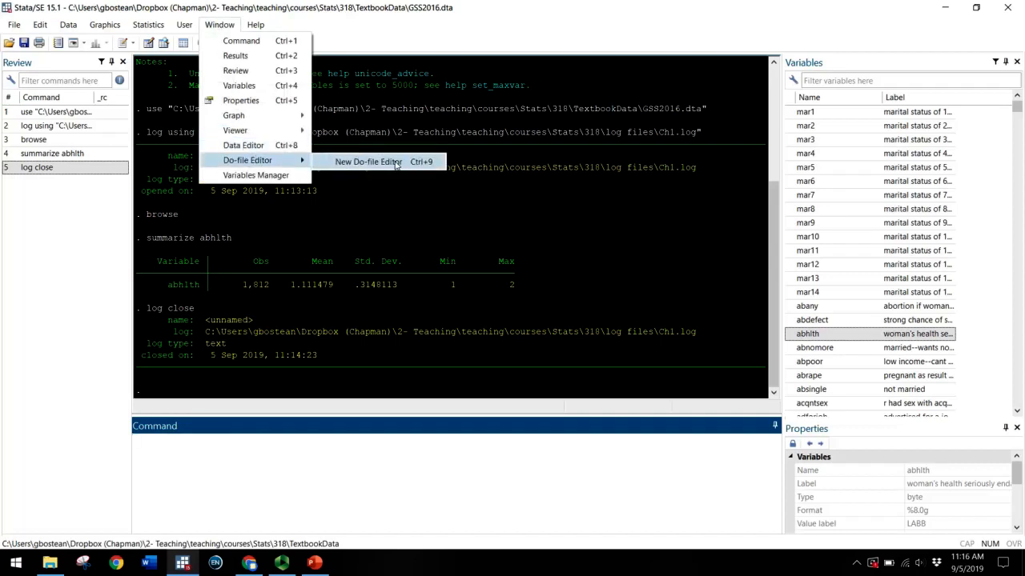
# Step: Open a blank do-file and start Save As for it
pyautogui.click(368, 162)
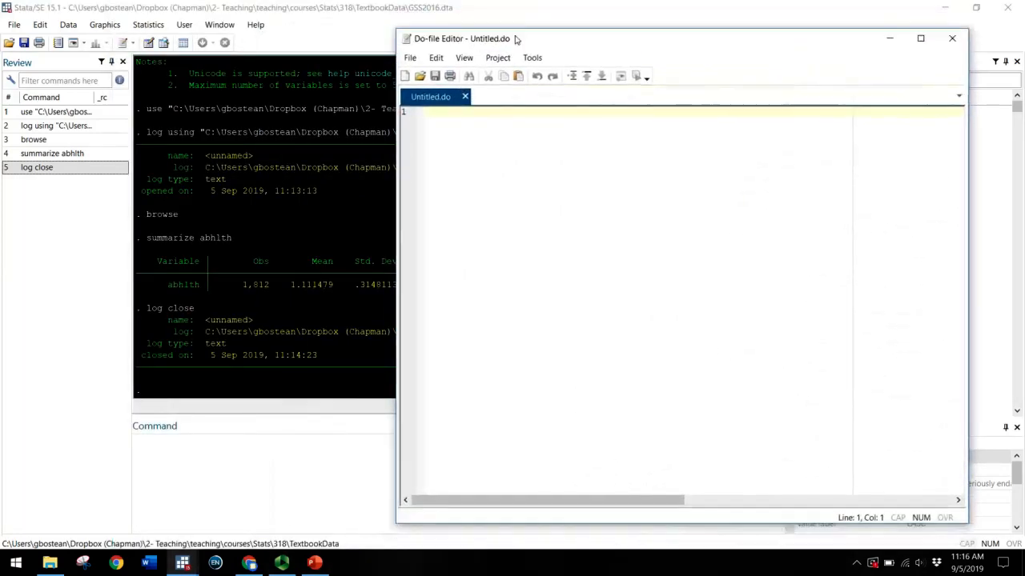
pyautogui.moveTo(435, 75)
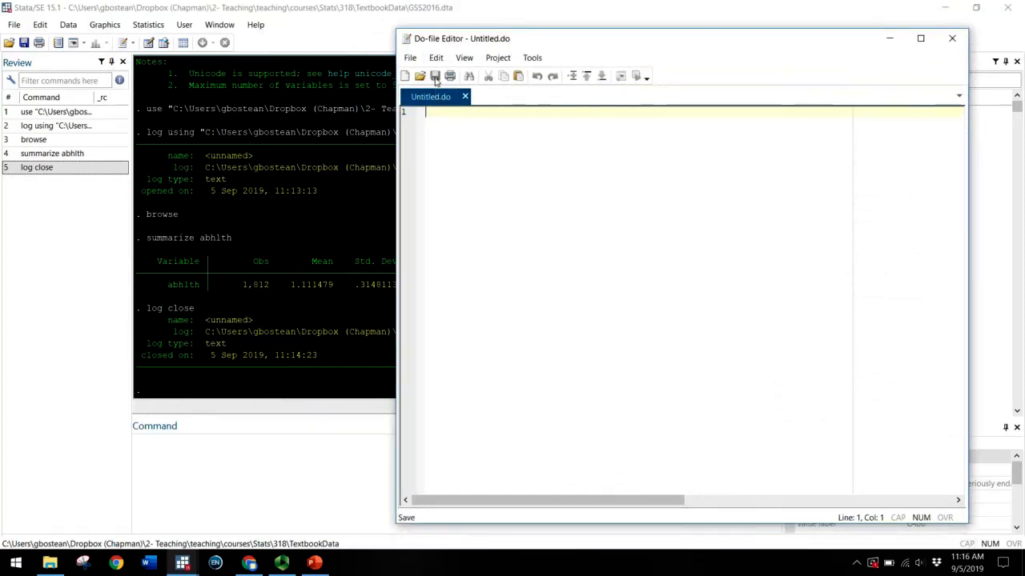
pyautogui.click(410, 57)
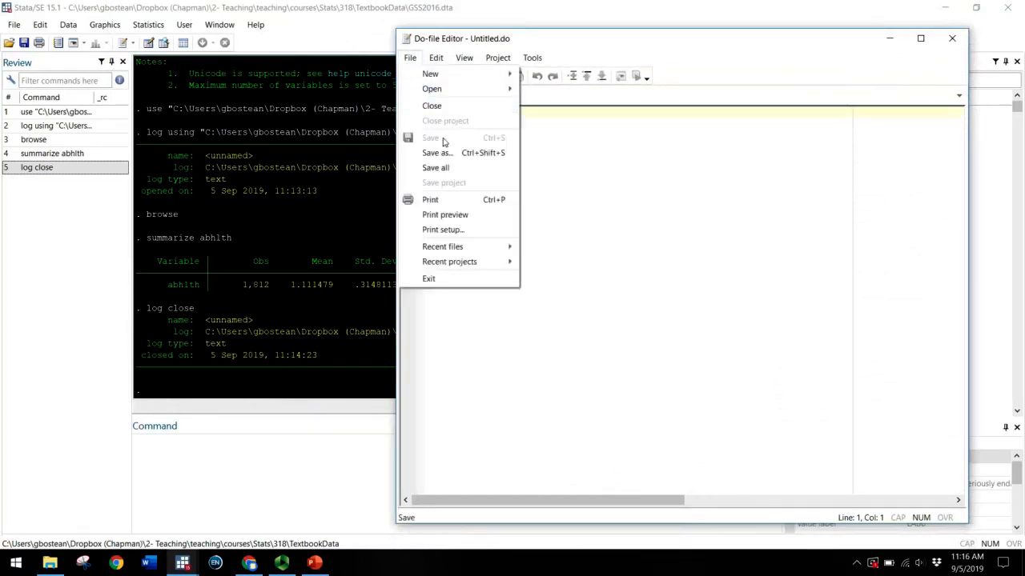
pyautogui.click(430, 138)
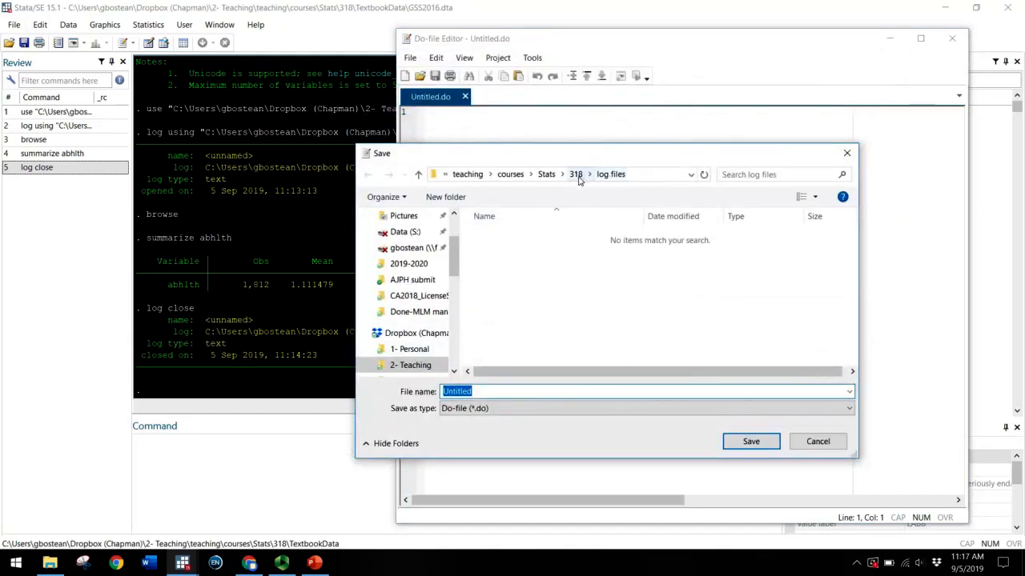
# Step: Create a 'dofiles' folder inside the 318 course folder as the save location
pyautogui.click(577, 172)
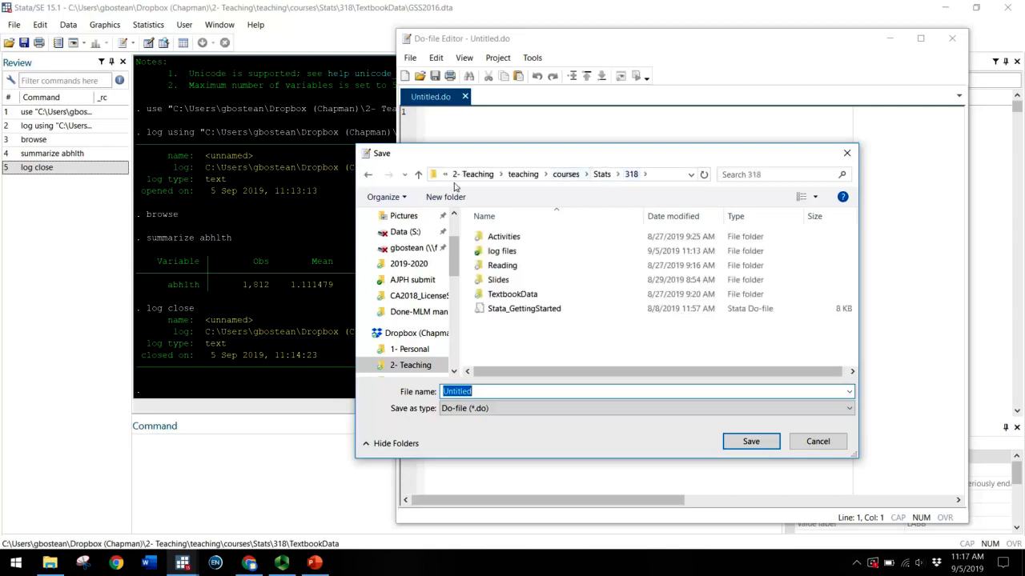
pyautogui.click(445, 197)
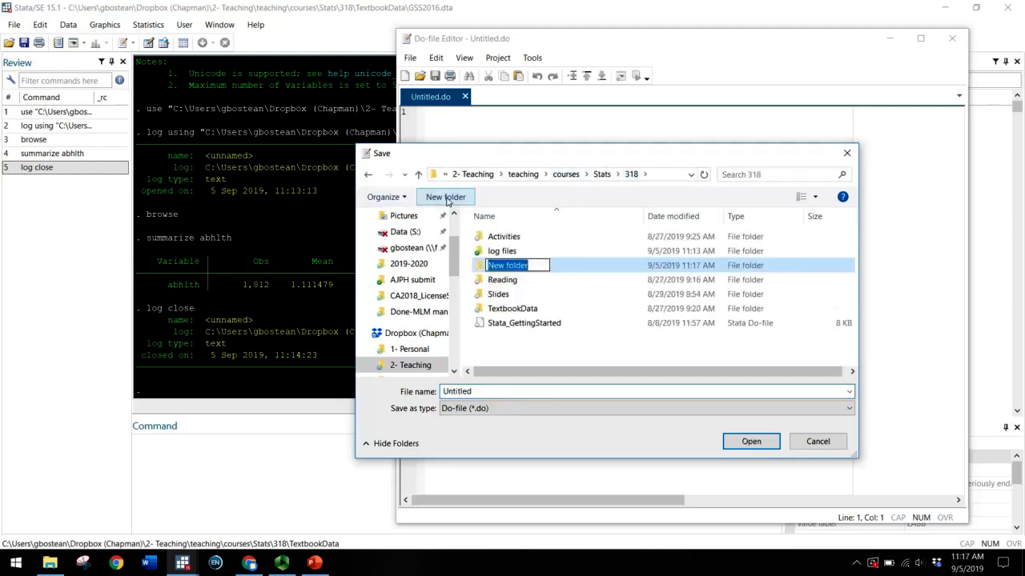
pyautogui.write('dofile')
pyautogui.click(647, 391)
pyautogui.write('ch1')
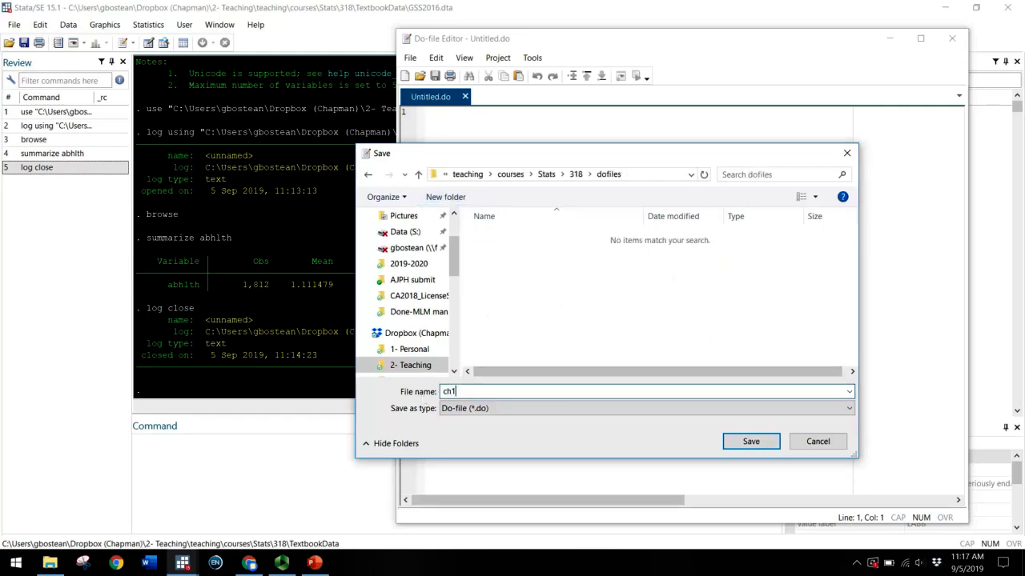
# Step: Store the do-file as ch1 and begin a log using line with the Stats course path
pyautogui.click(749, 442)
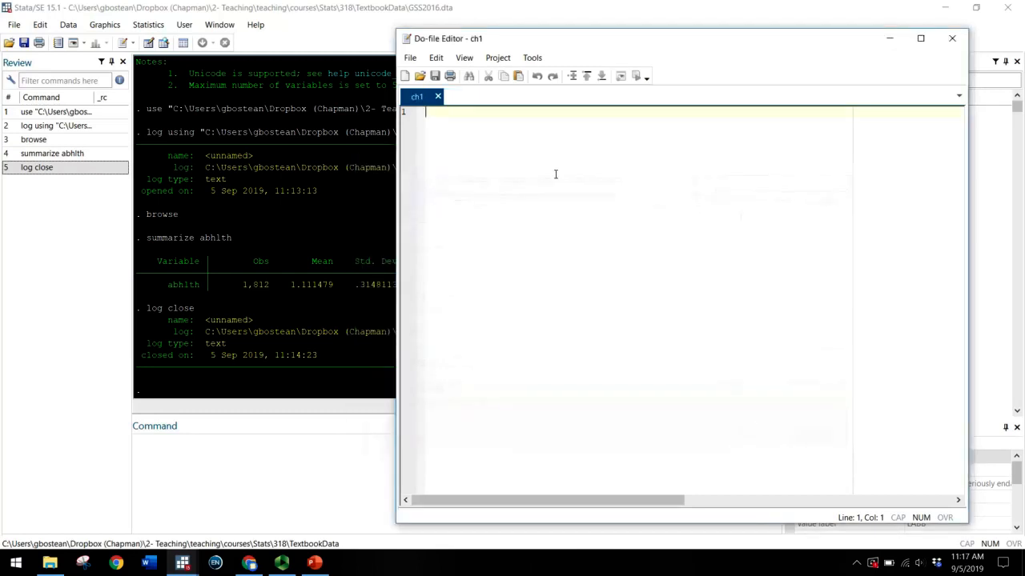
pyautogui.moveTo(490, 158)
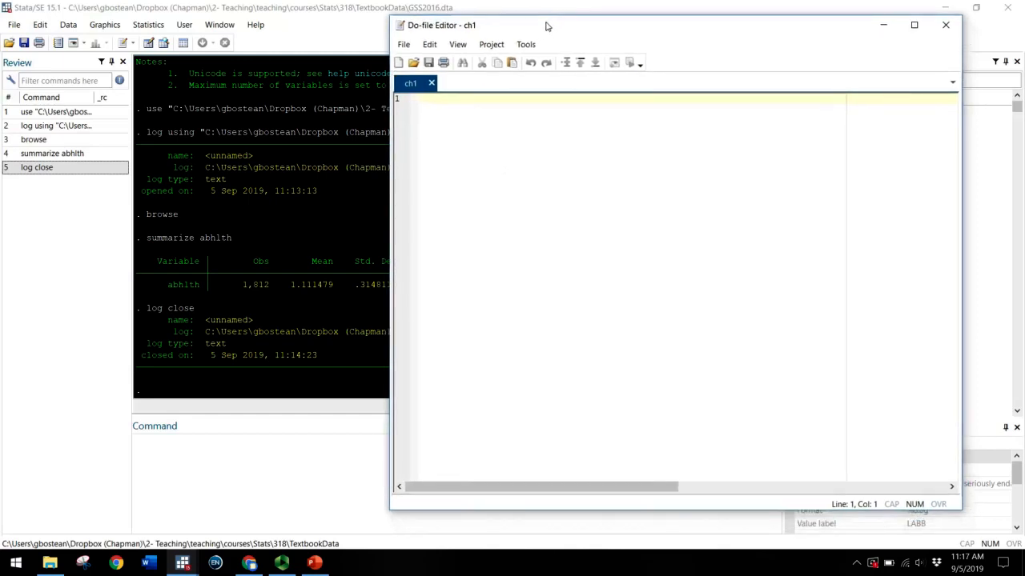
pyautogui.moveTo(410, 83)
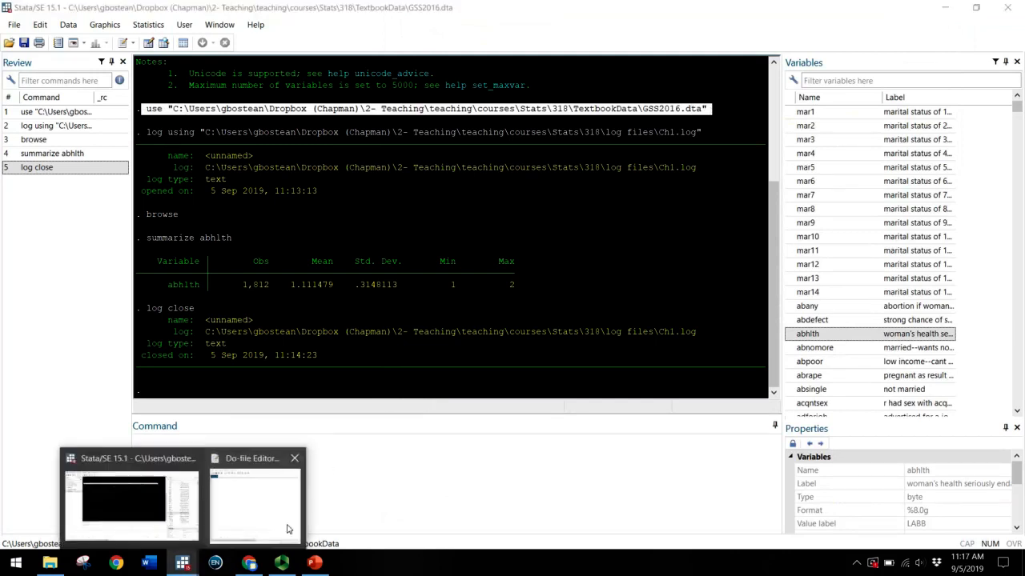
pyautogui.click(254, 500)
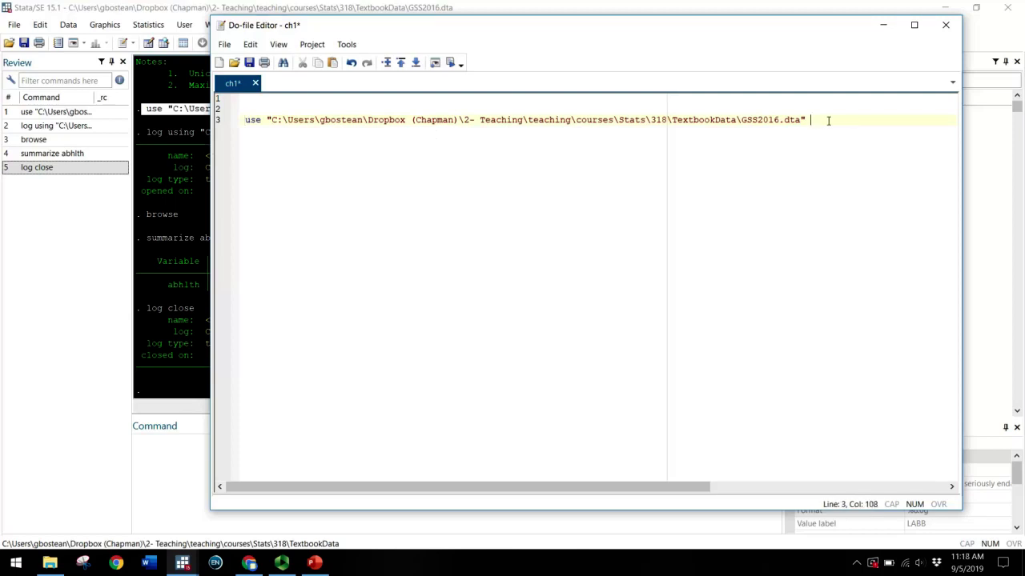
pyautogui.press('Return')
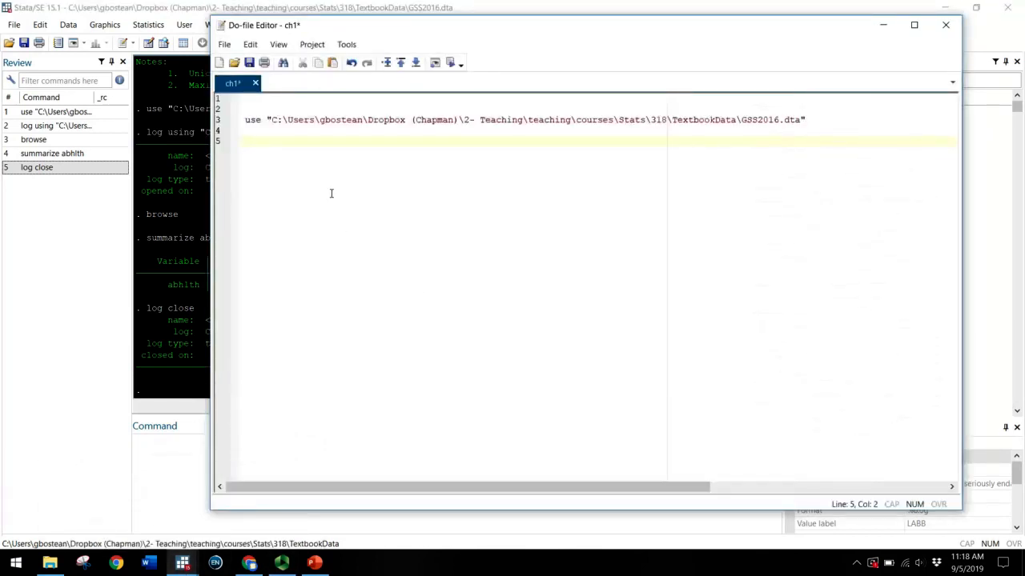
pyautogui.write('log using "C:\\Users\\gbostean\\Dropbox (Chapman)\\2- Teaching\\teaching\\courses\\Stats\\318\\log files\\Ch1.log"')
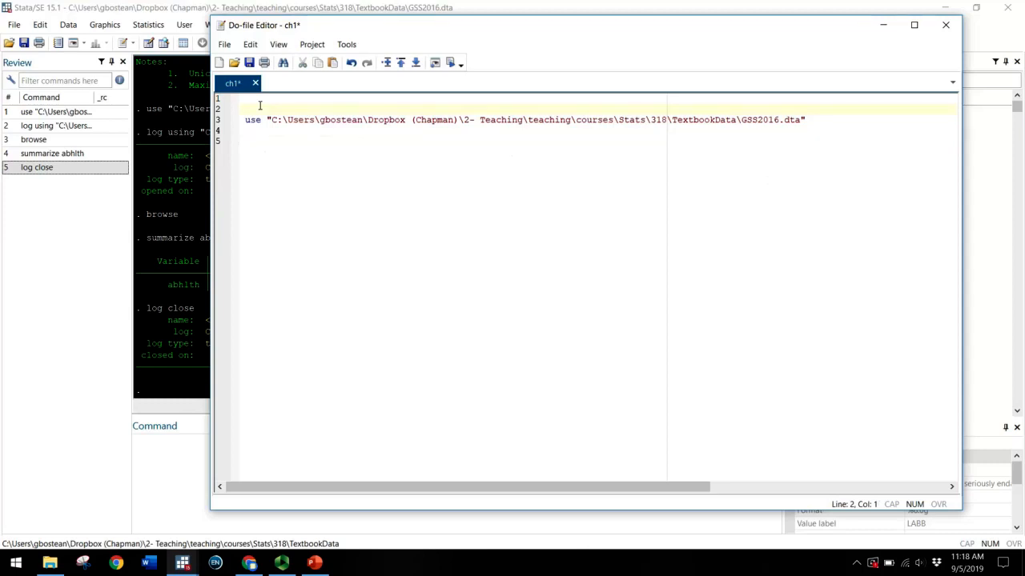
pyautogui.write('log using "C:\\Users\\gbostean\\Dropbox (Chapman)\\2- Teaching\\teaching\\courses\\Stats\\318\\log files\\Ch1.log"')
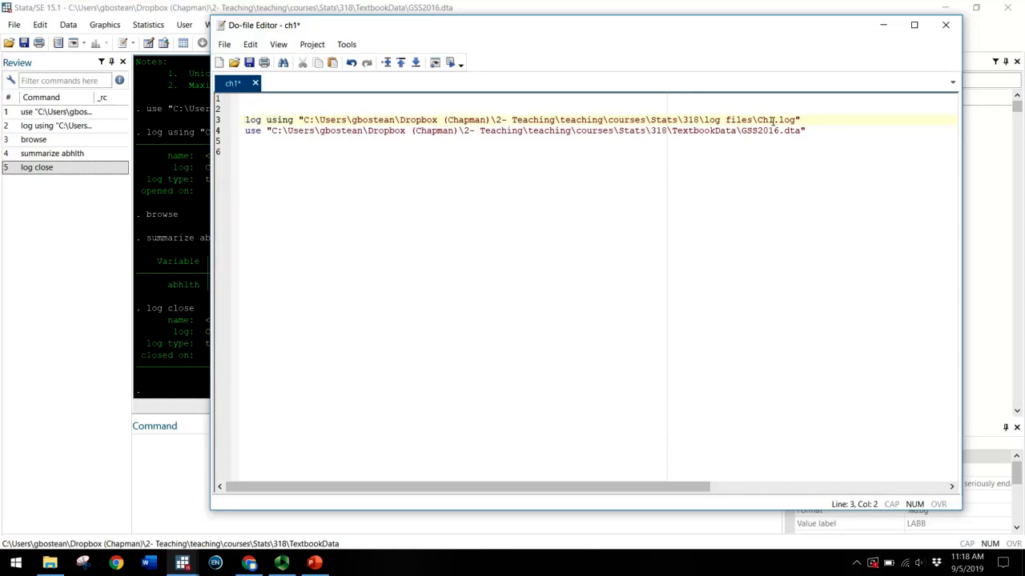
# Step: Try and then remove , replace on the log using line, and give the GSS2016 use command , clear
pyautogui.click(807, 132)
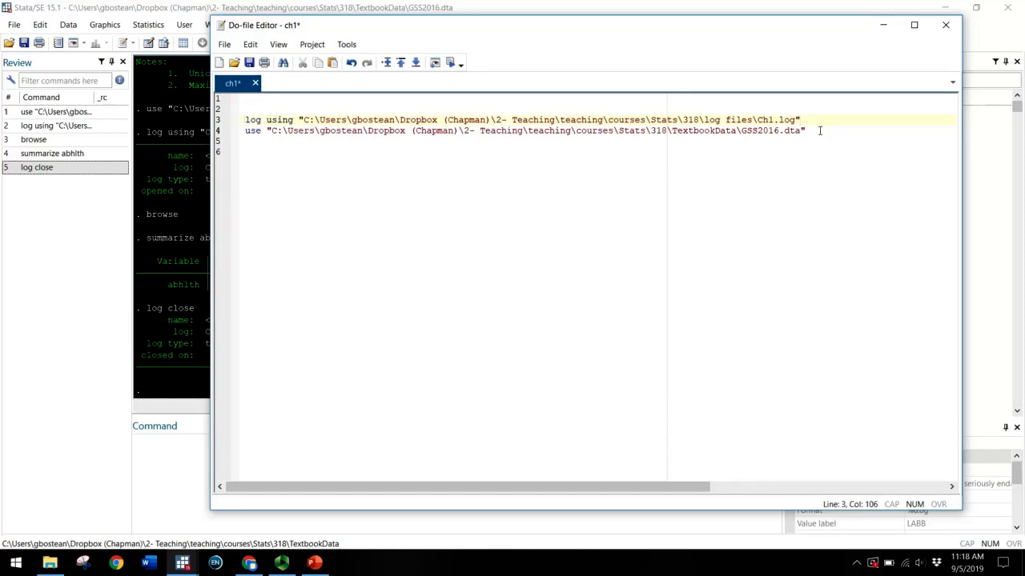
pyautogui.write(', replac')
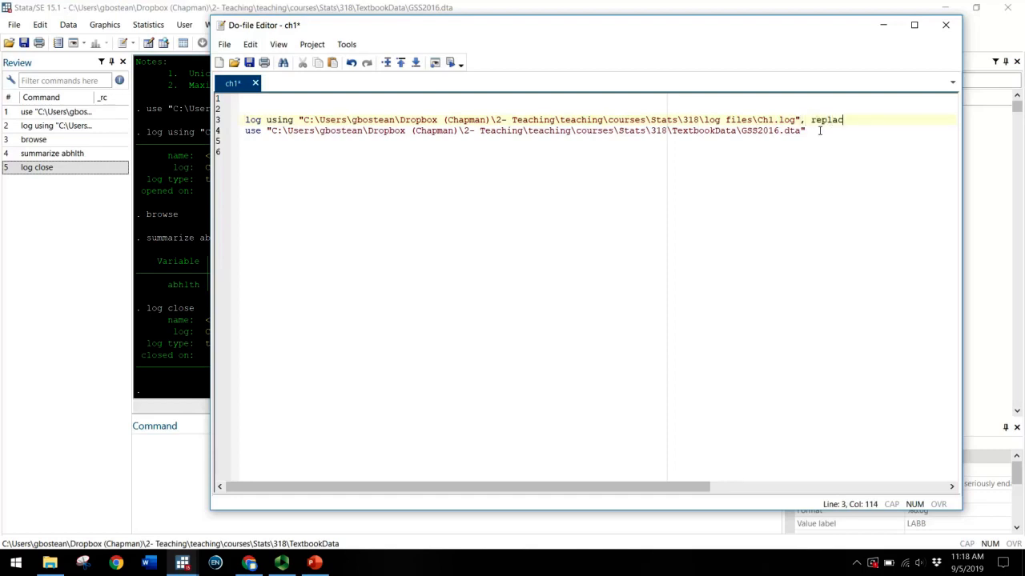
pyautogui.write('e')
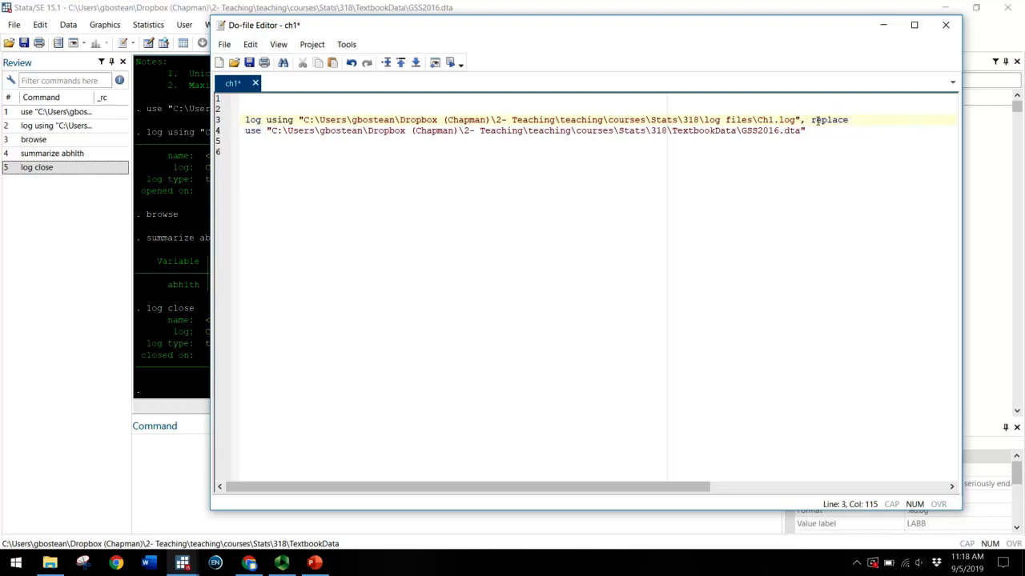
pyautogui.press('BackSpace')
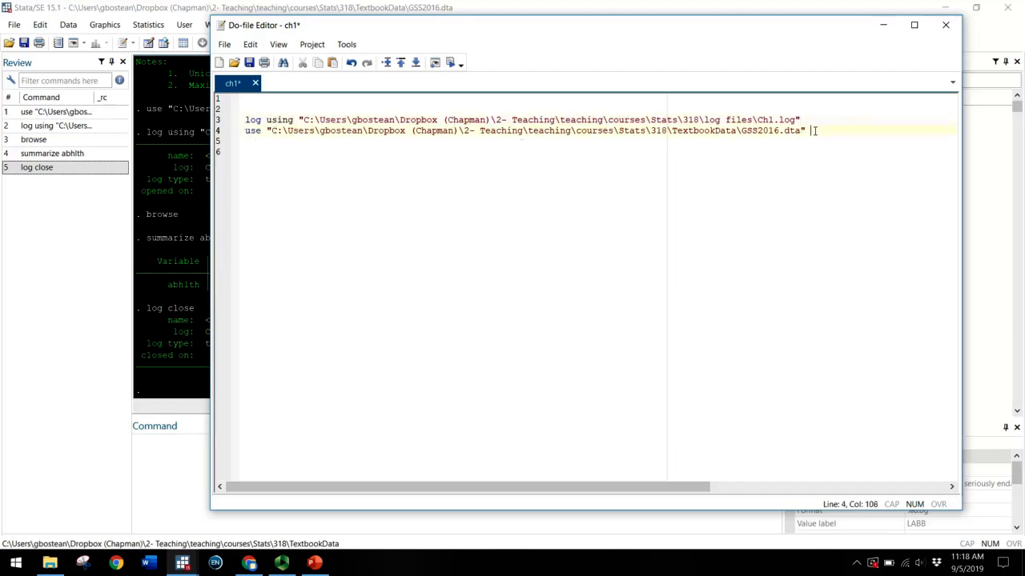
pyautogui.write(', clear')
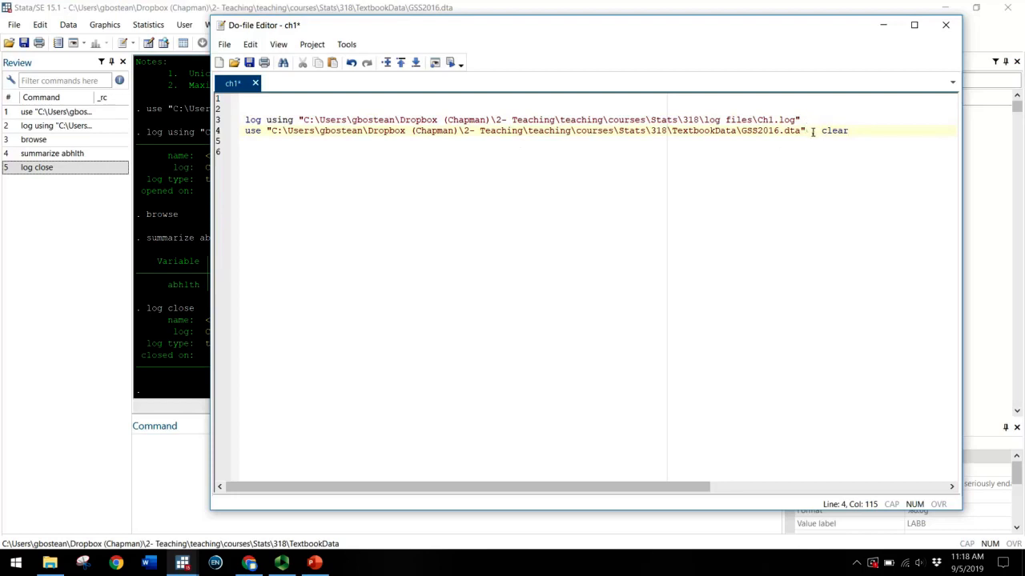
pyautogui.write(',')
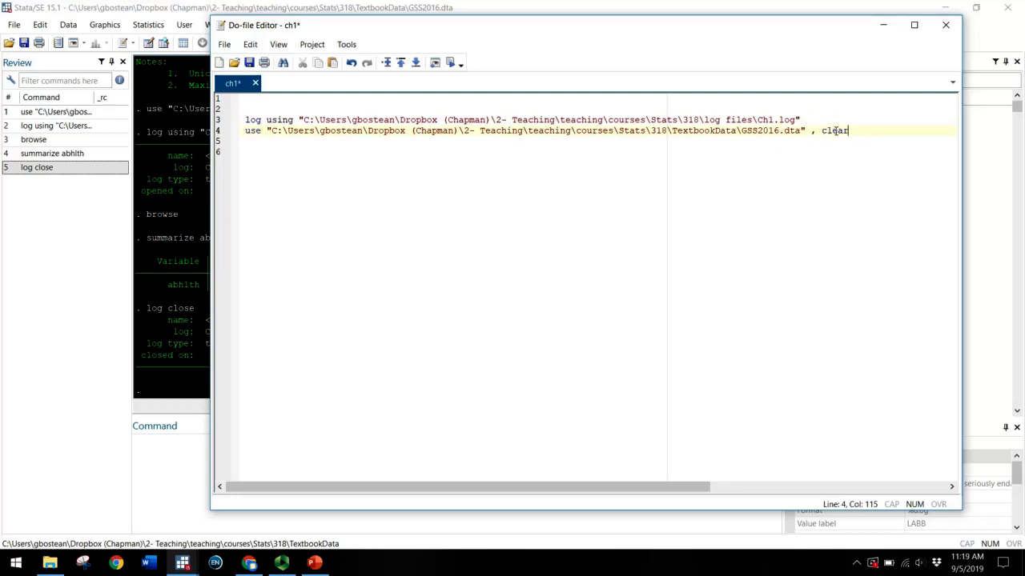
pyautogui.moveTo(637, 170)
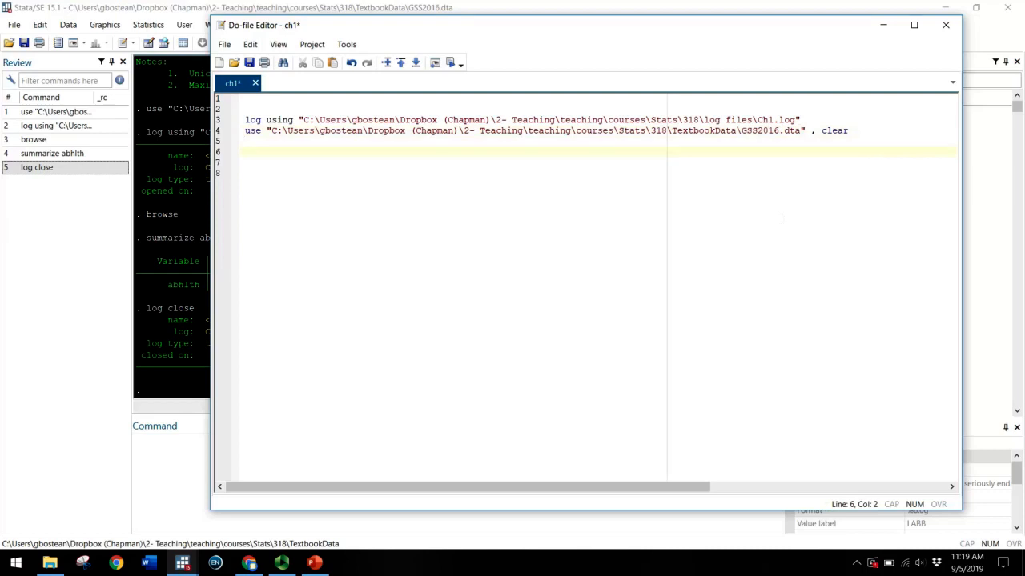
# Step: Add summarize abhlth and log close lines and give log using Ch1.log the replace option
pyautogui.write('summari')
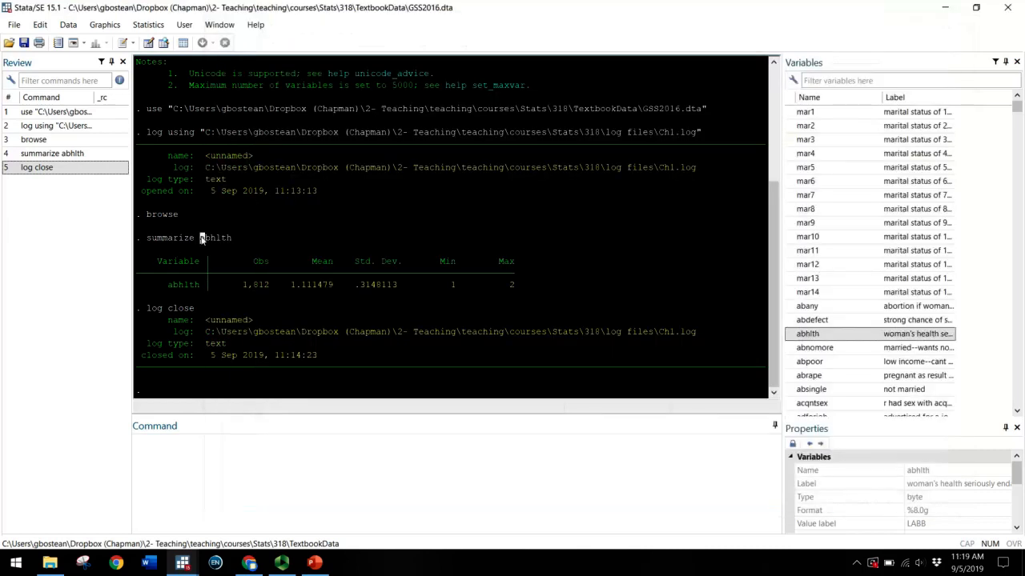
pyautogui.doubleClick(214, 237)
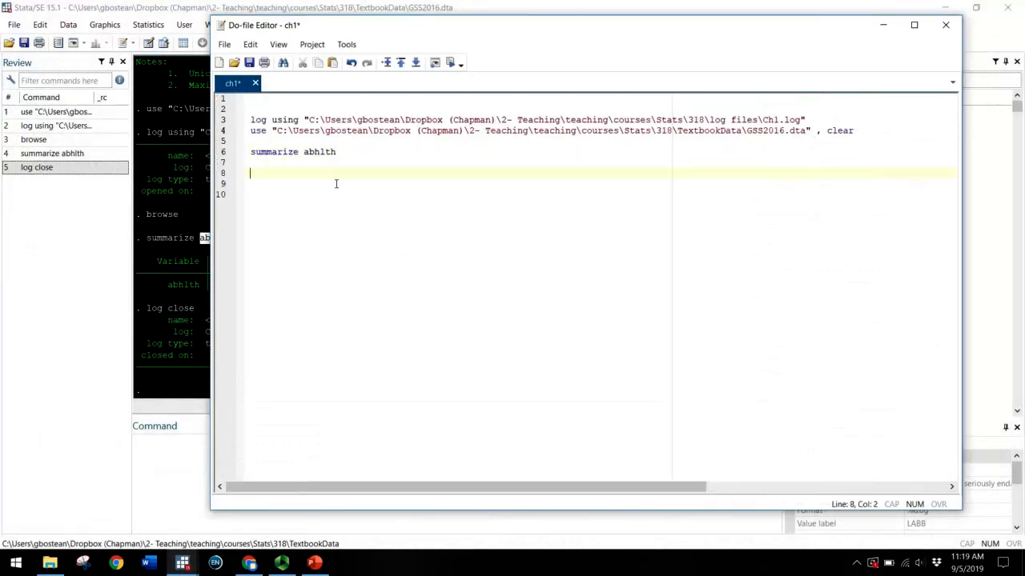
pyautogui.write('log close')
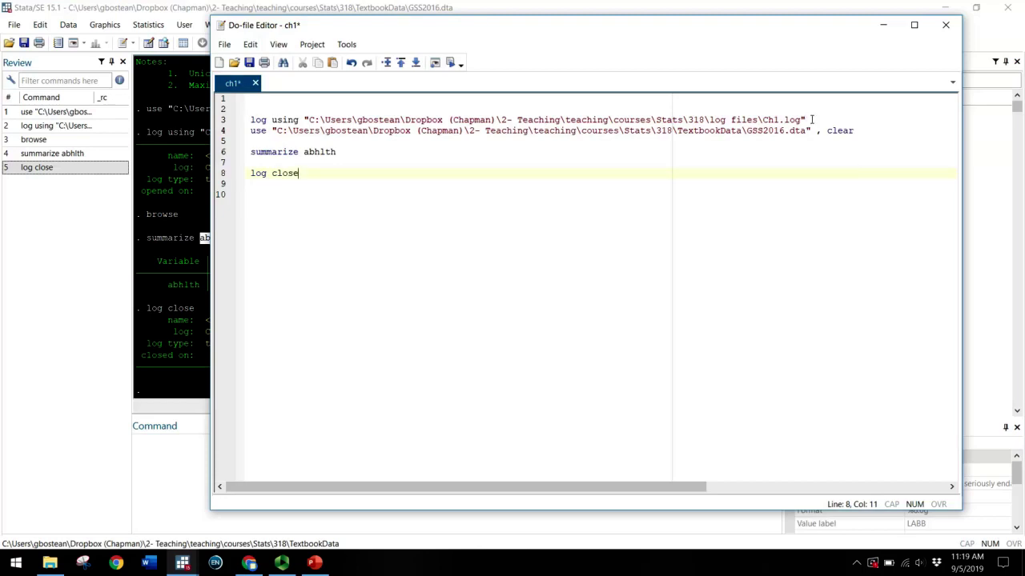
pyautogui.write(', replac')
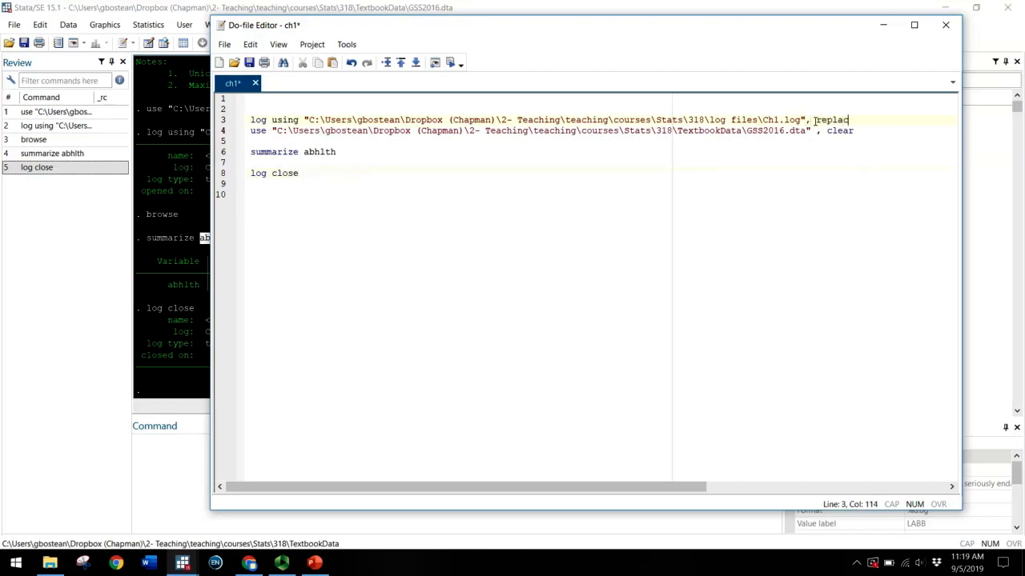
pyautogui.write('e')
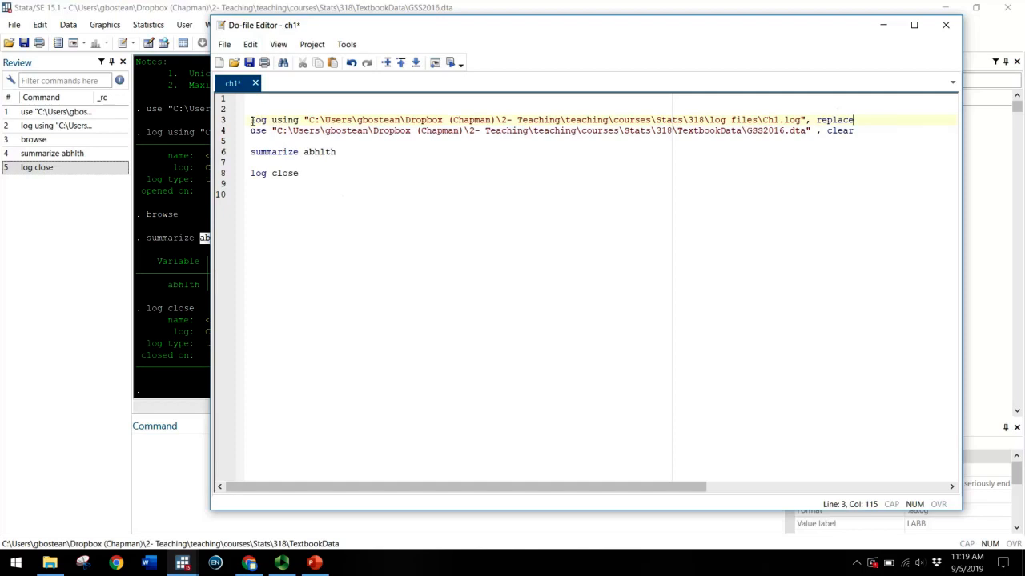
pyautogui.click(249, 118)
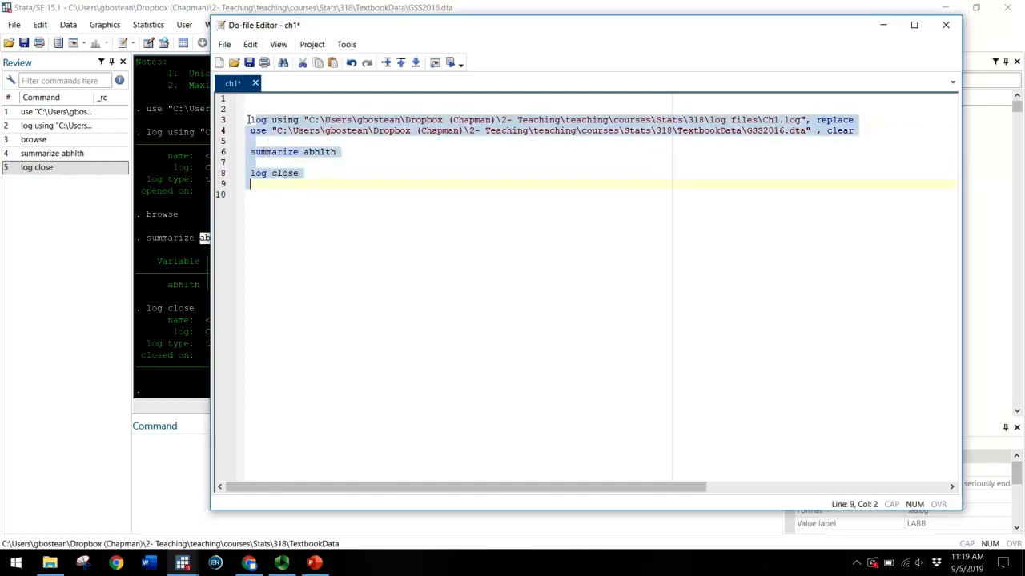
pyautogui.moveTo(450, 63)
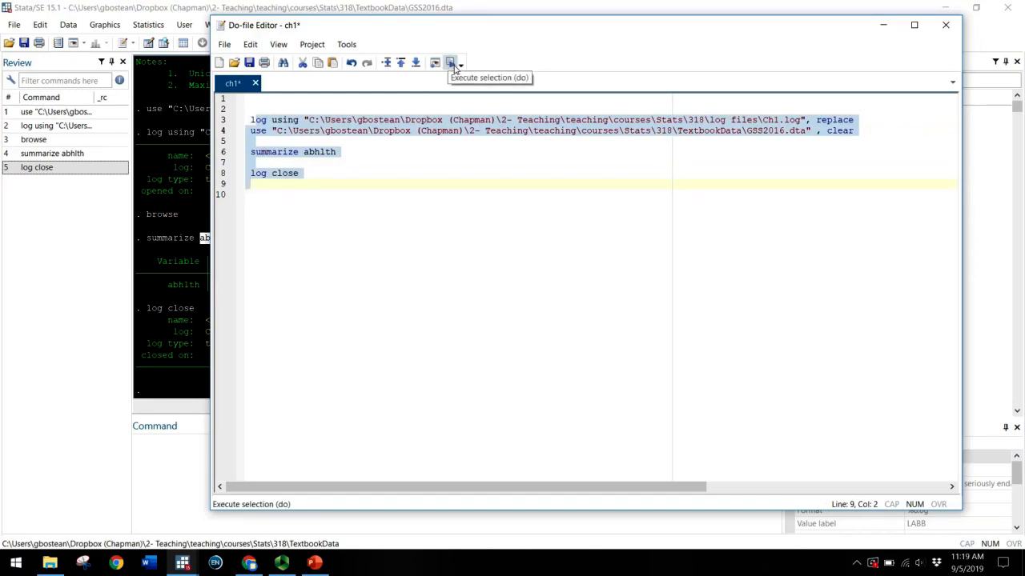
pyautogui.moveTo(451, 62)
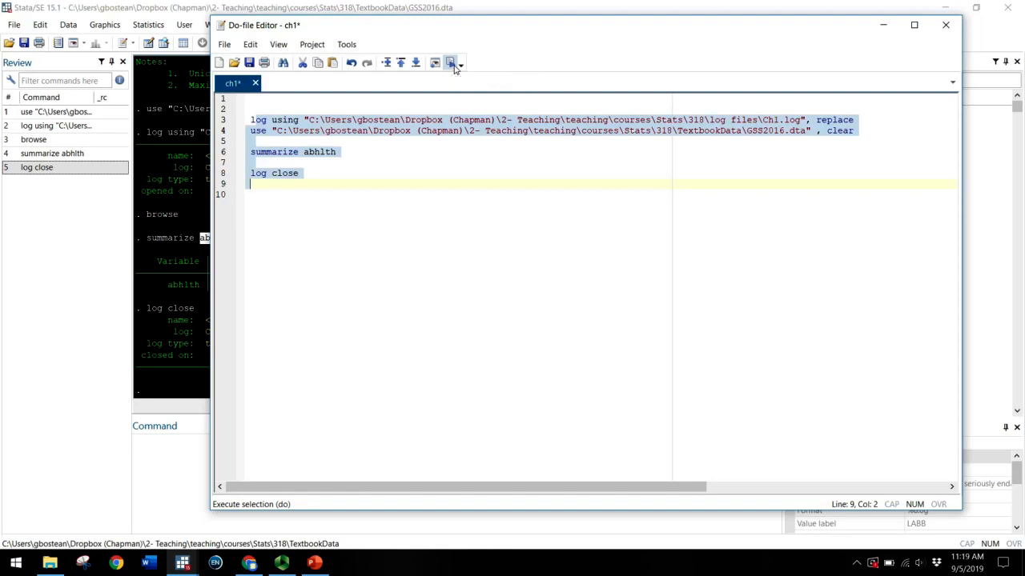
# Step: Execute the selected do-file lines so Ch1.log reopens, GSS2016 loads and abhlth is summarized
pyautogui.click(450, 63)
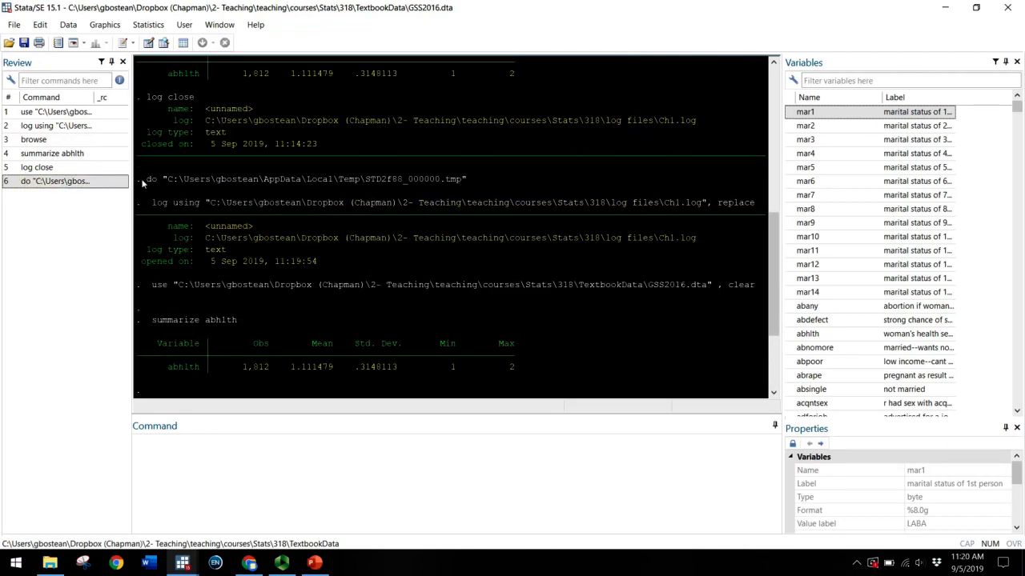
pyautogui.doubleClick(302, 180)
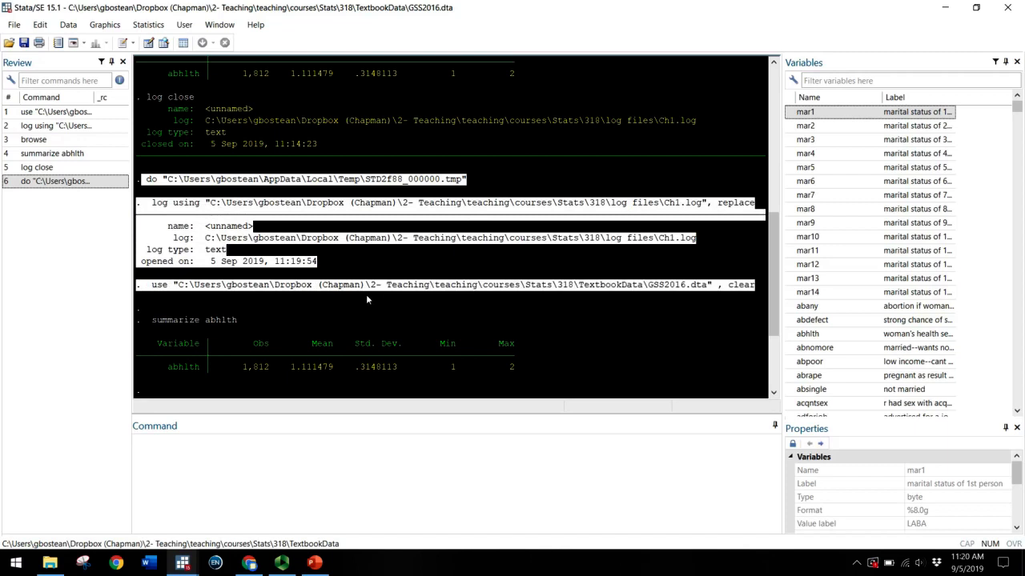
pyautogui.moveTo(157, 296)
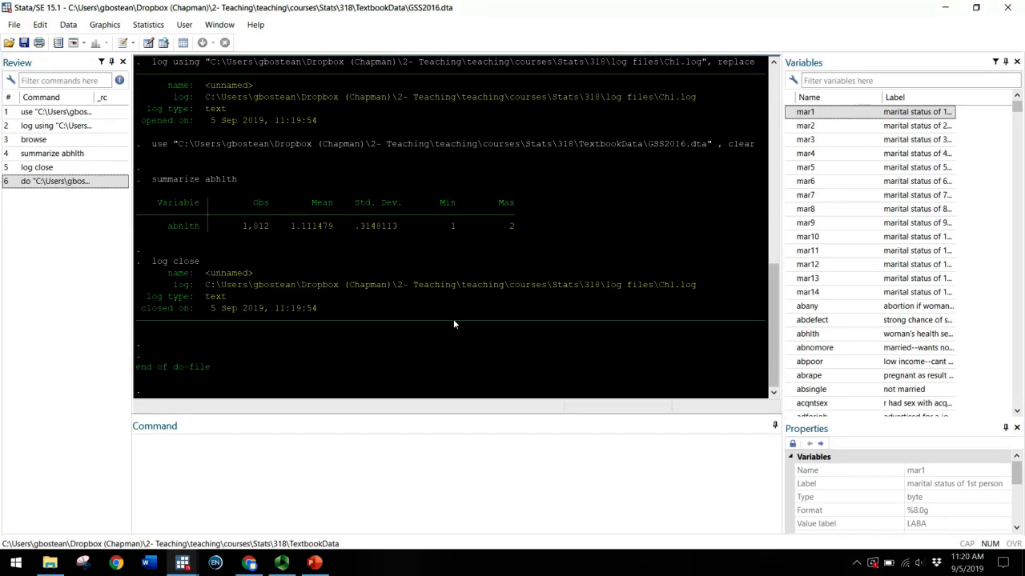
pyautogui.moveTo(126, 527)
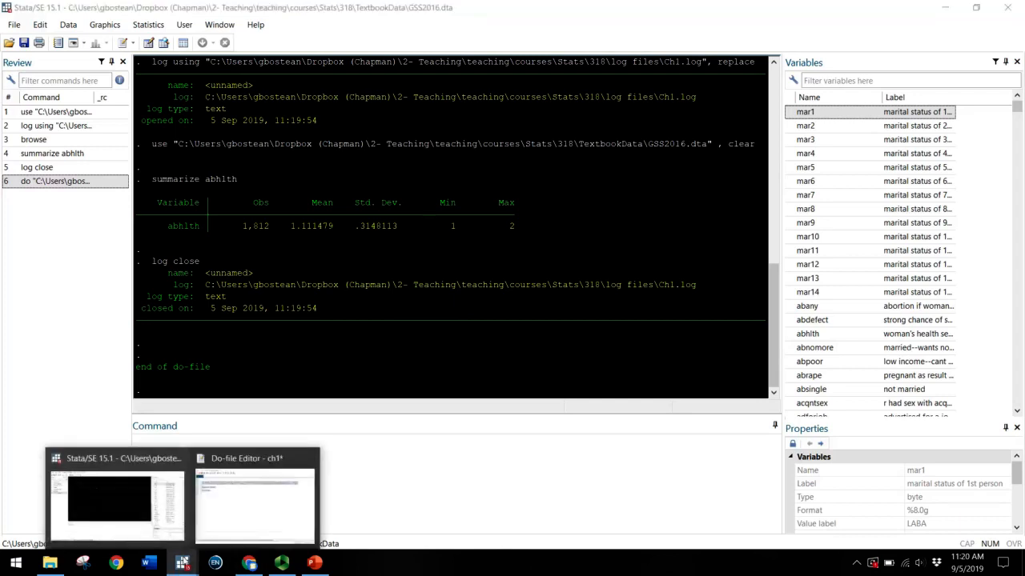
# Step: Save the ch1 do-file and close Stata
pyautogui.click(254, 505)
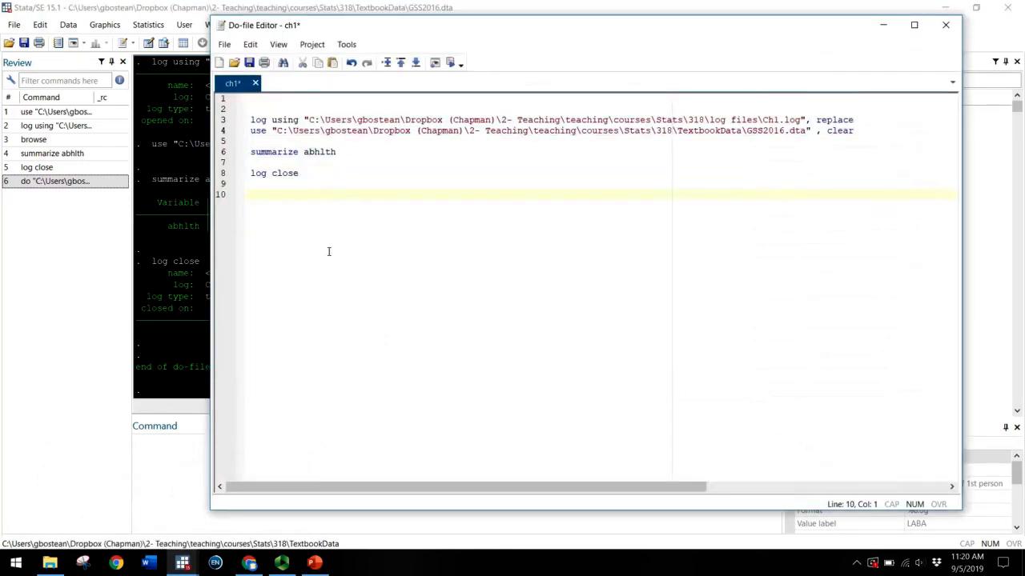
pyautogui.moveTo(250, 62)
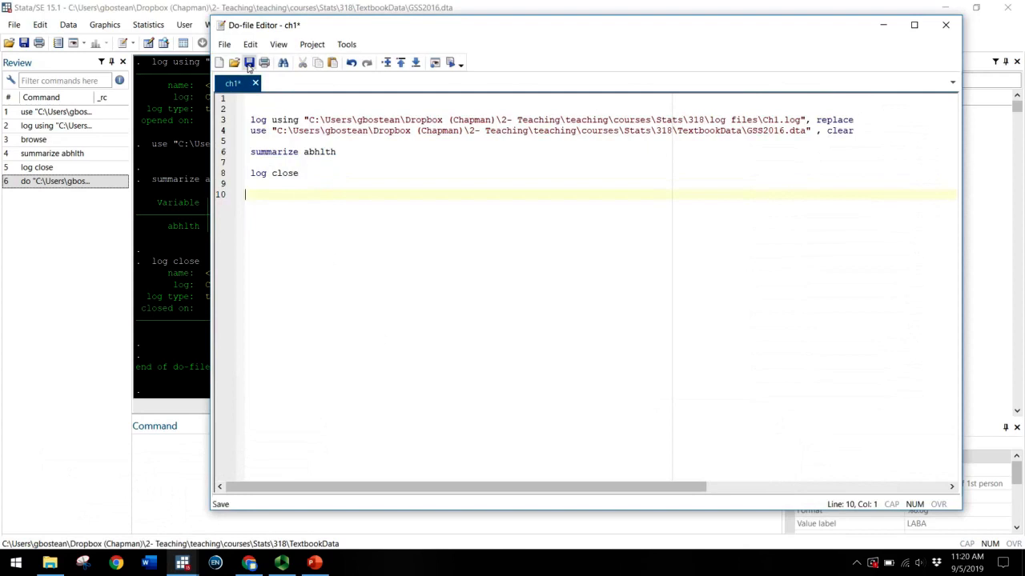
pyautogui.click(250, 62)
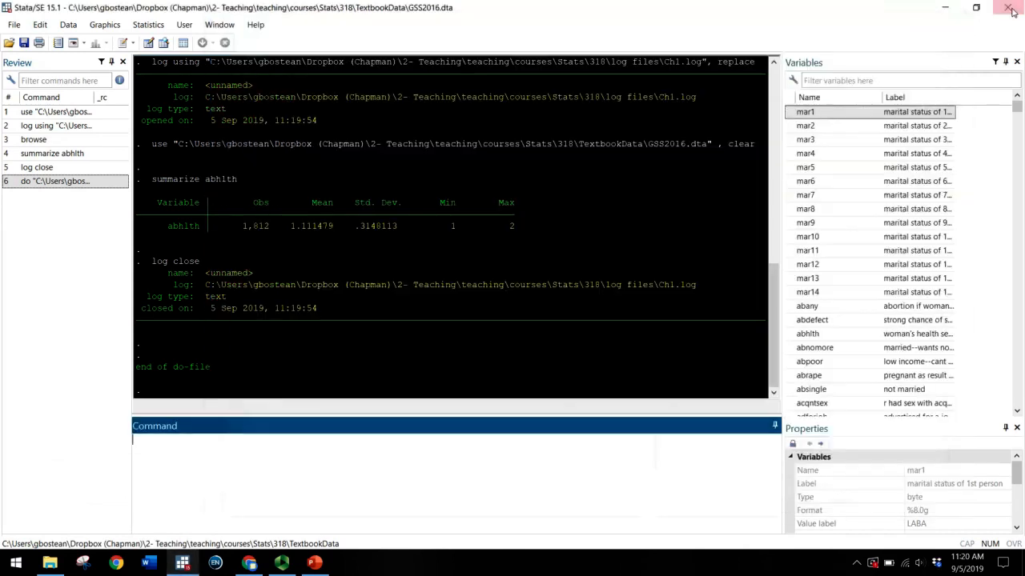
pyautogui.click(1011, 7)
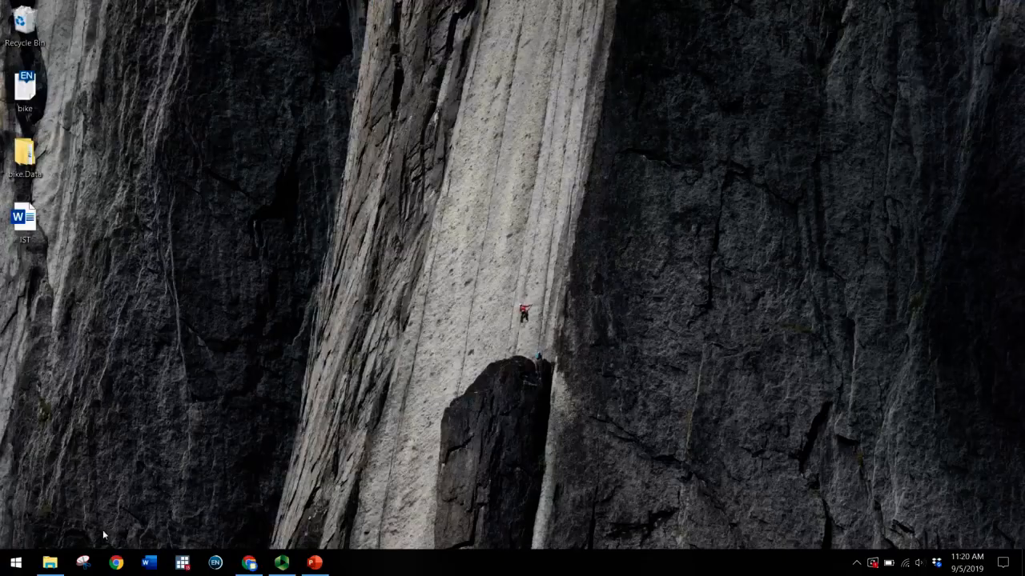
# Step: Reopen ch1.do from the course's dofiles folder in File Explorer, relaunching Stata
pyautogui.click(49, 564)
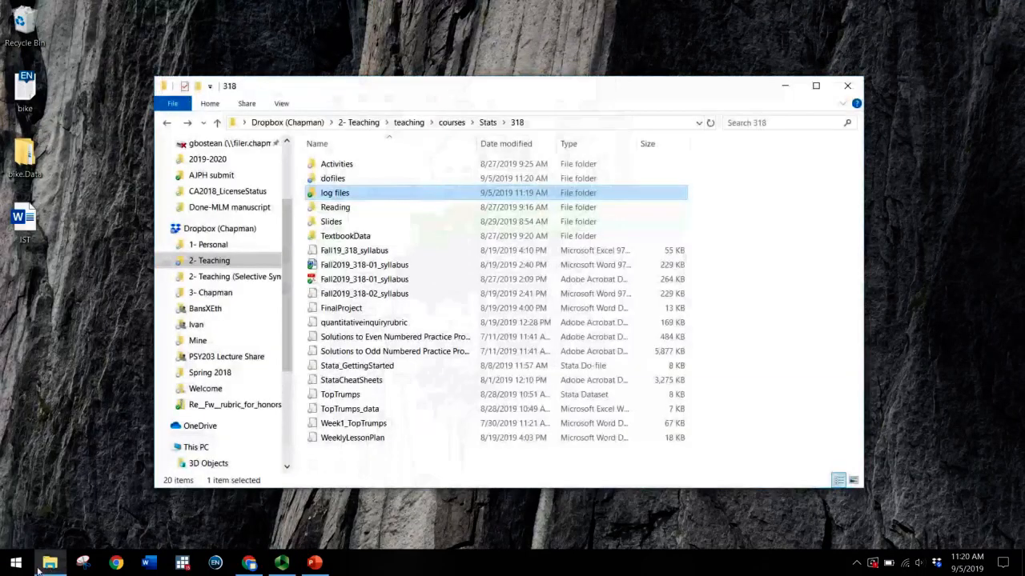
pyautogui.click(333, 177)
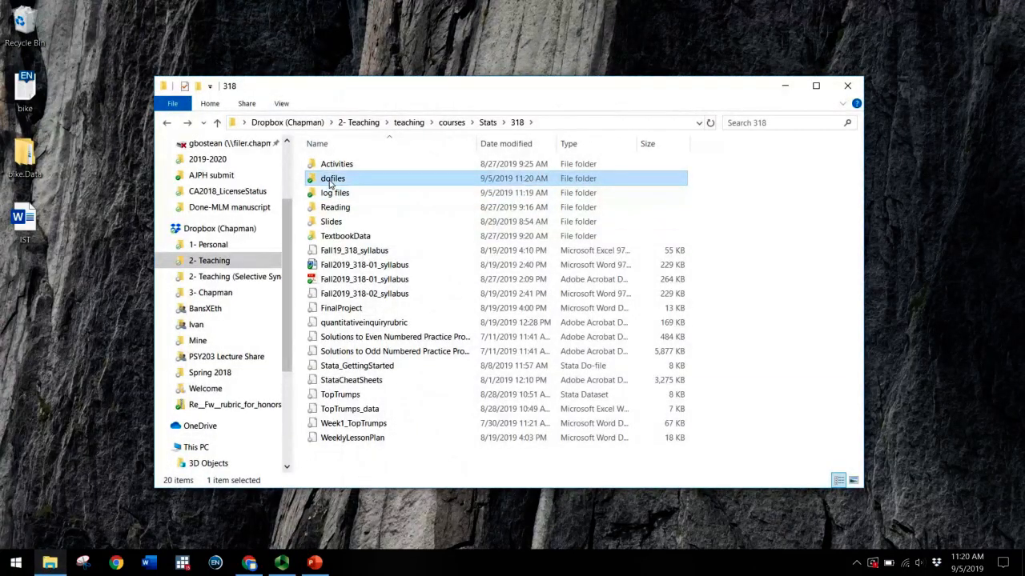
pyautogui.doubleClick(333, 178)
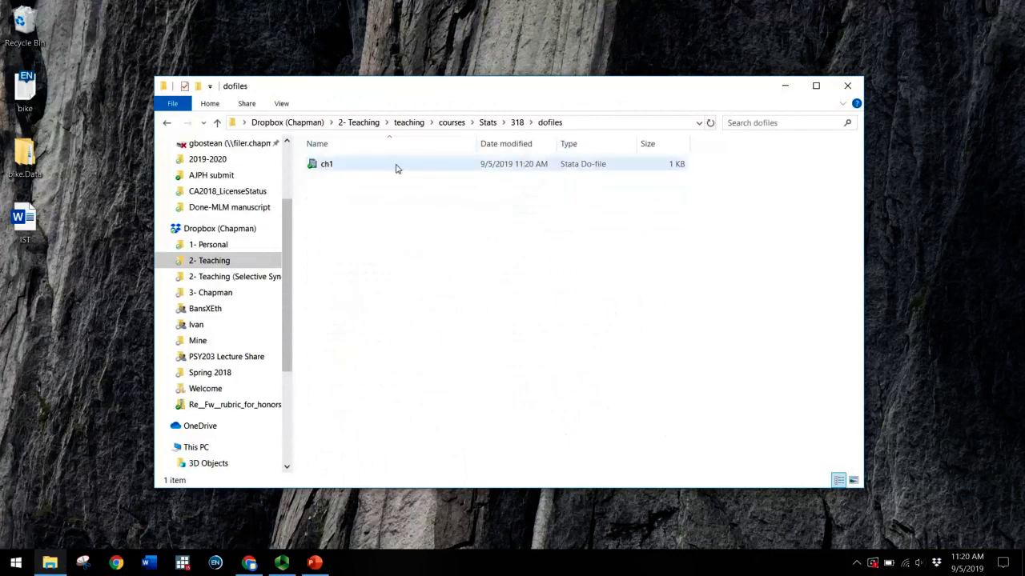
pyautogui.doubleClick(327, 163)
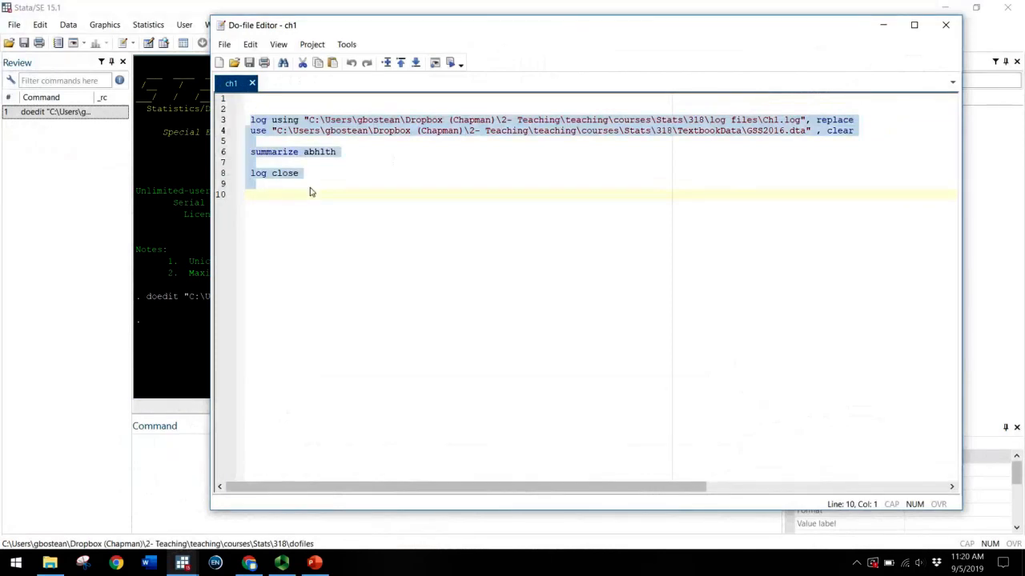
# Step: Review the reopened ch1 with its log using, use, summarize abhlth and log close lines intact
pyautogui.click(265, 195)
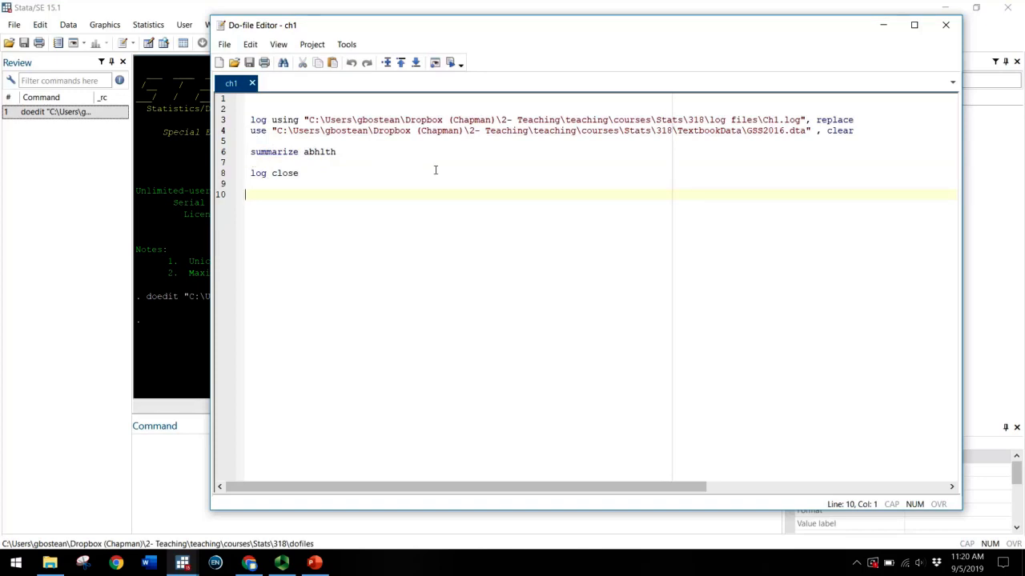
pyautogui.moveTo(344, 228)
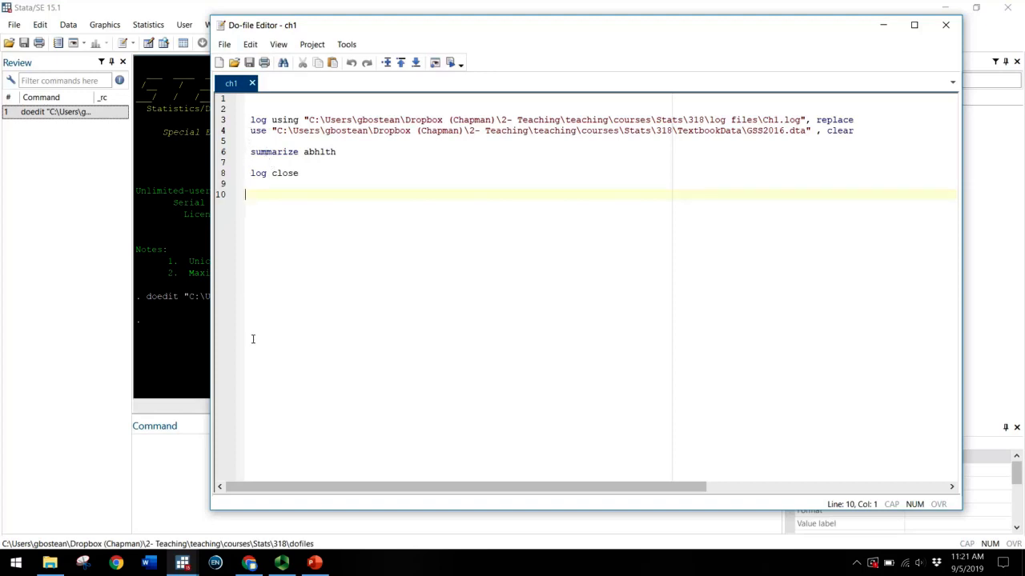
pyautogui.moveTo(301, 211)
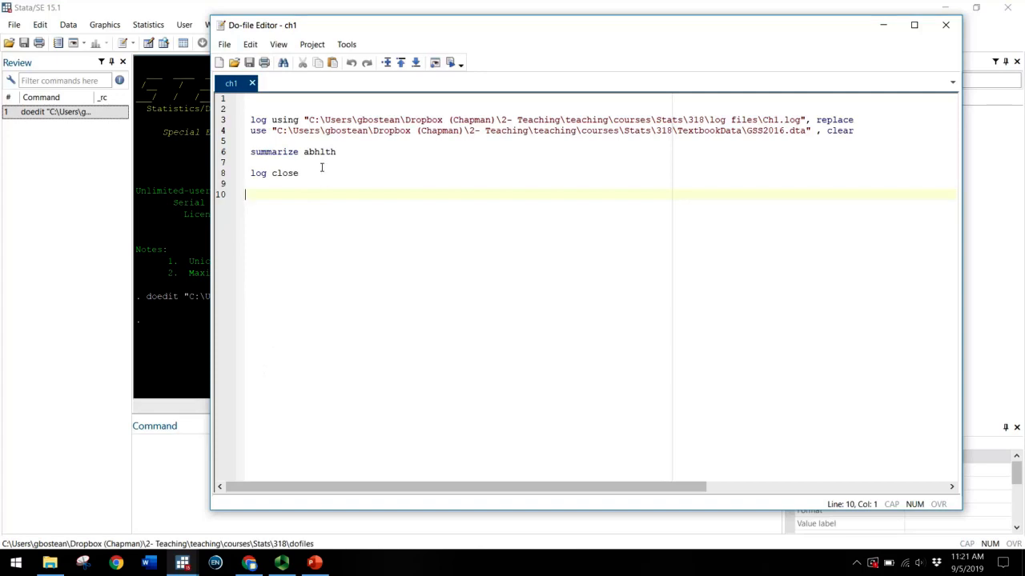
pyautogui.moveTo(367, 173)
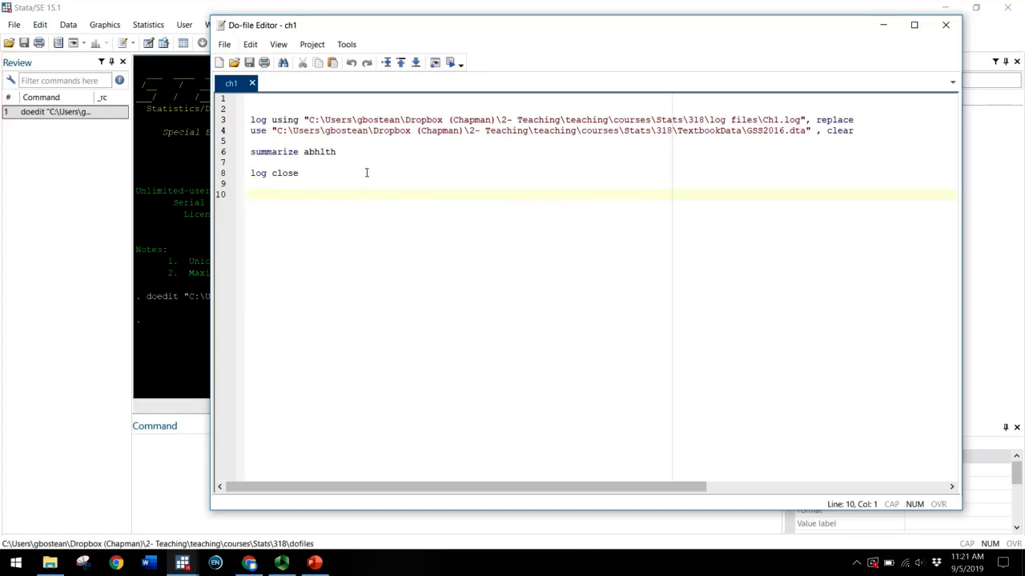
pyautogui.moveTo(944, 26)
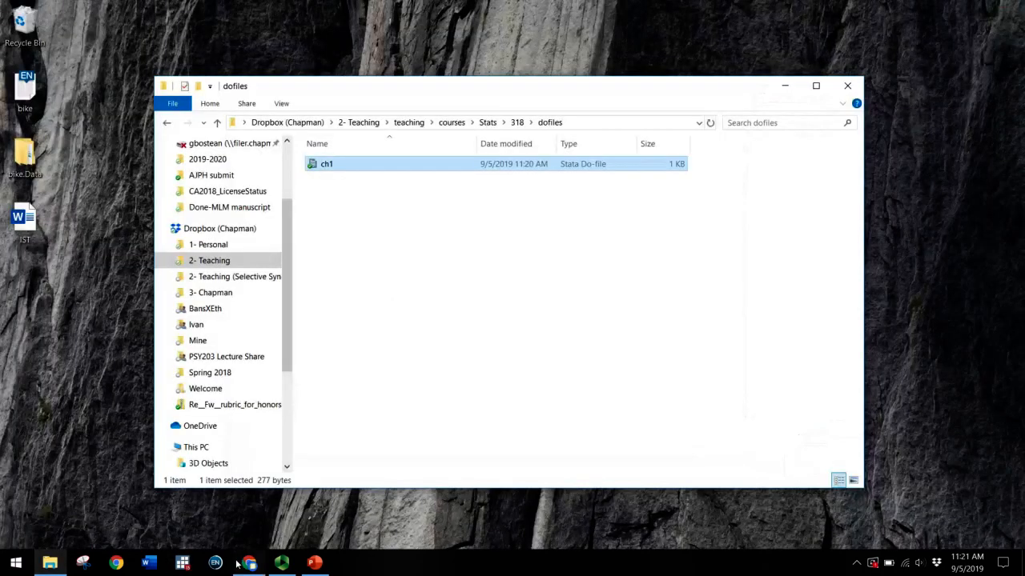
pyautogui.moveTo(282, 564)
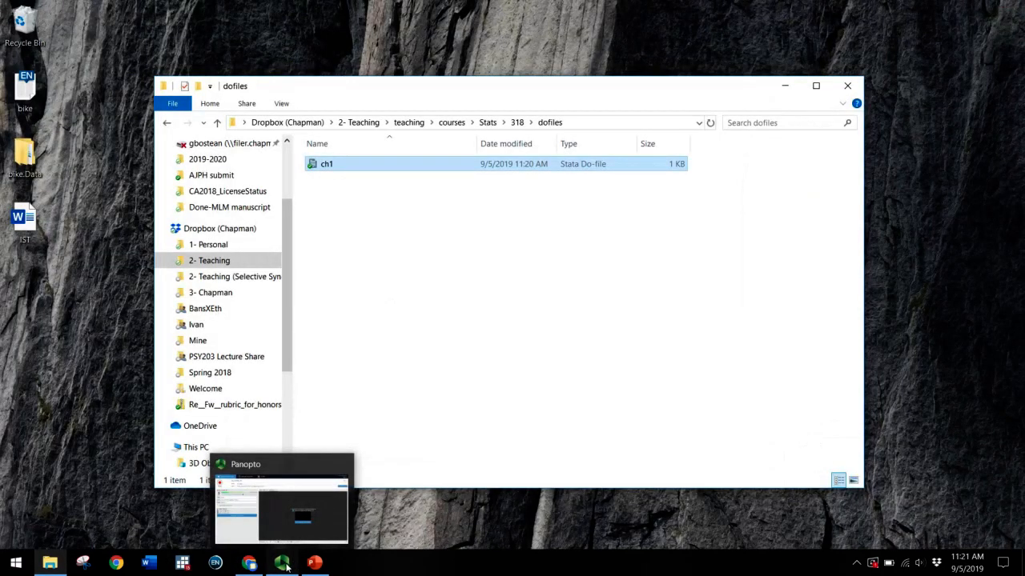
pyautogui.click(280, 496)
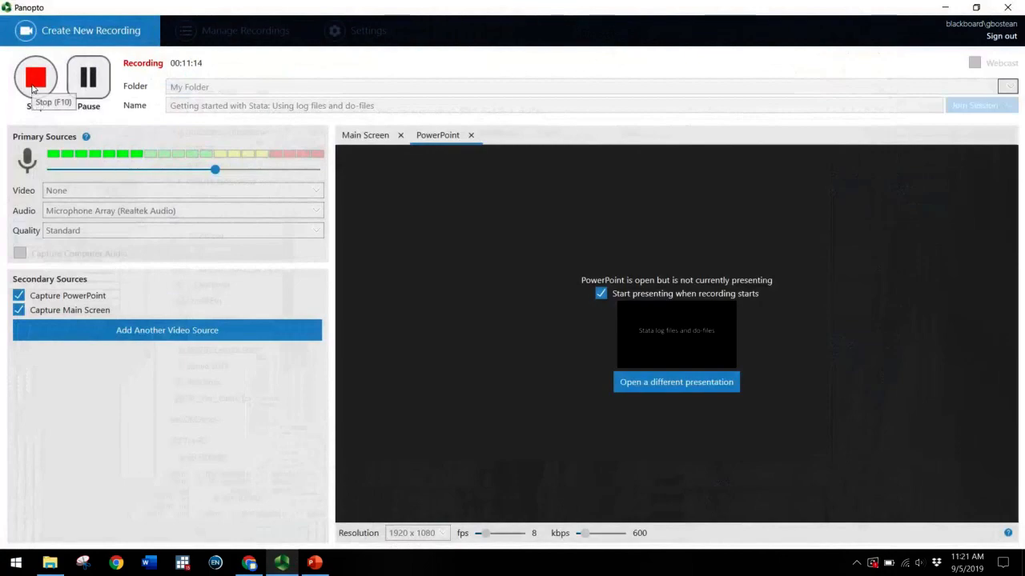